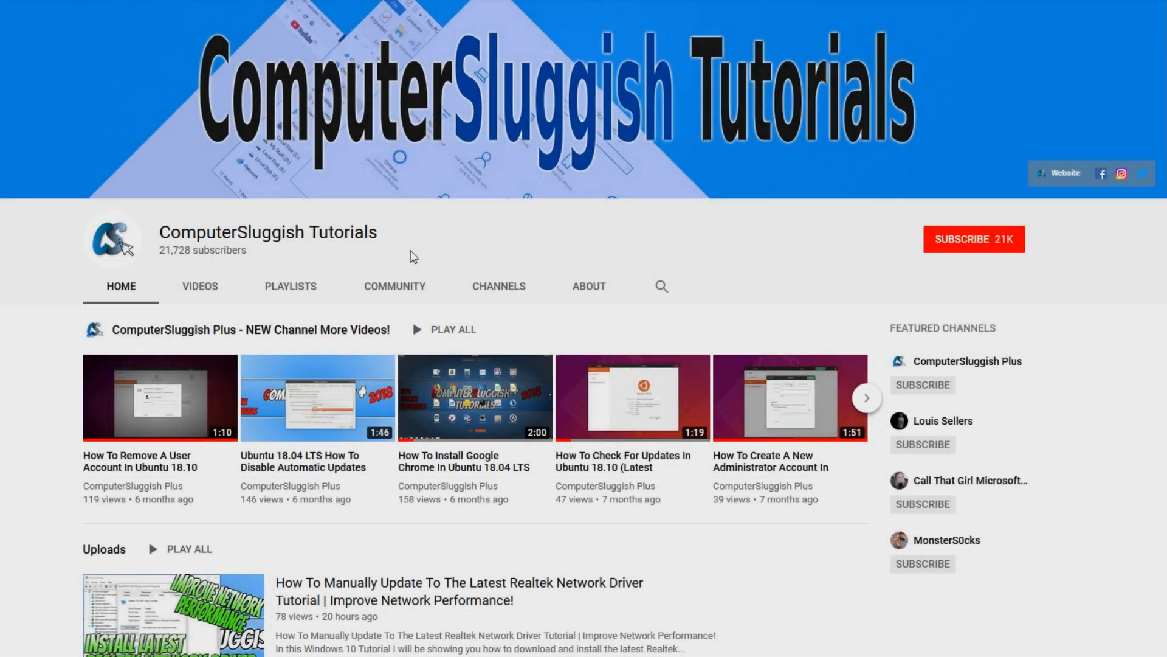
mouse_move(493, 235)
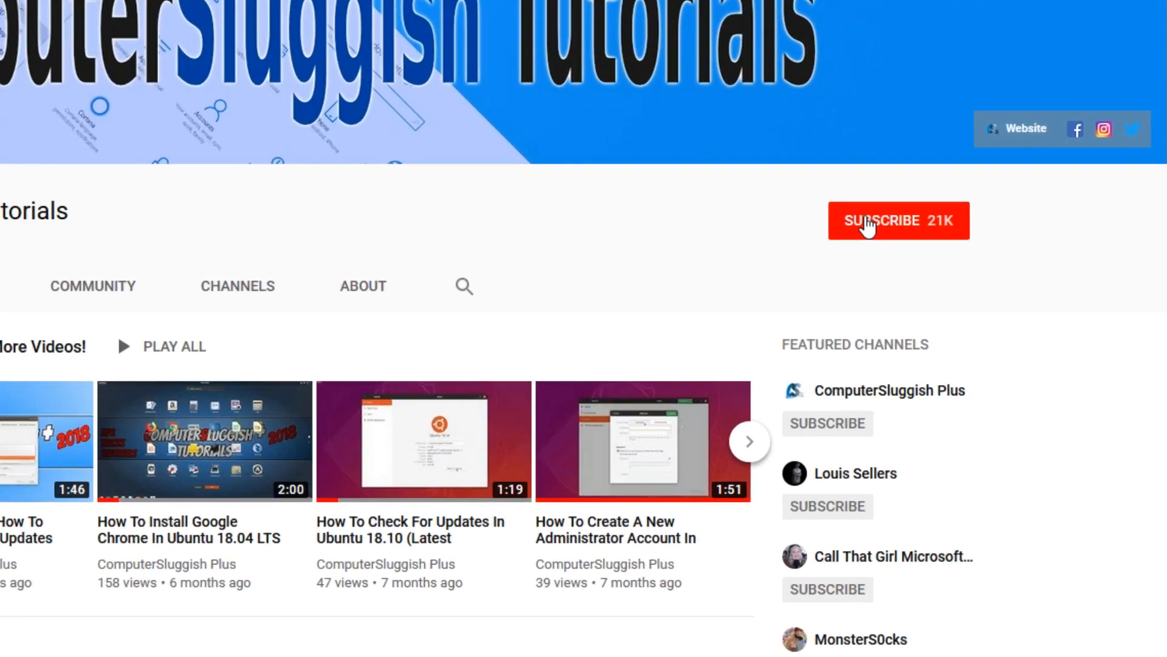
Launch Notepad from the Start search to hold the font registry script
left_click(899, 220)
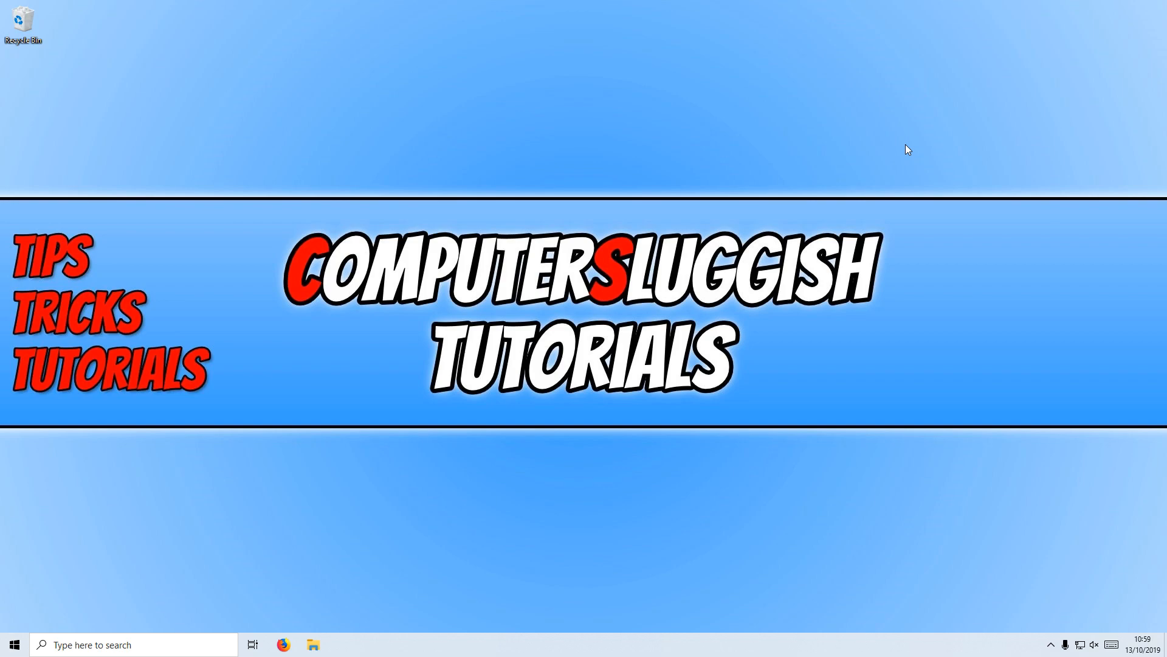
type("notepad")
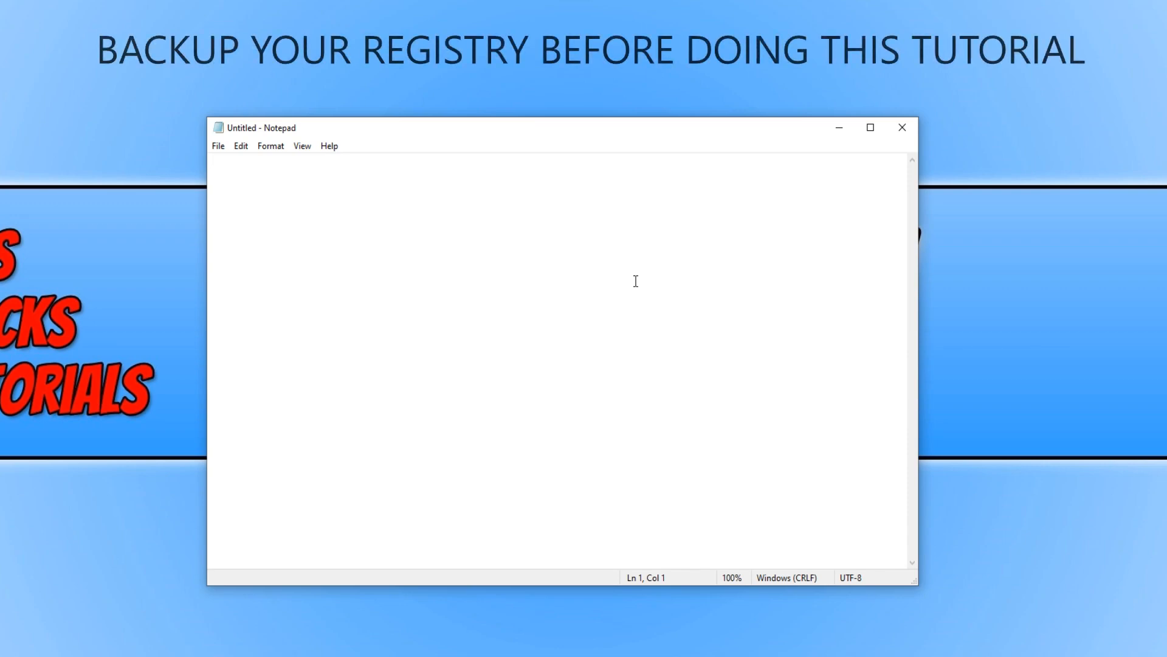
mouse_move(550, 393)
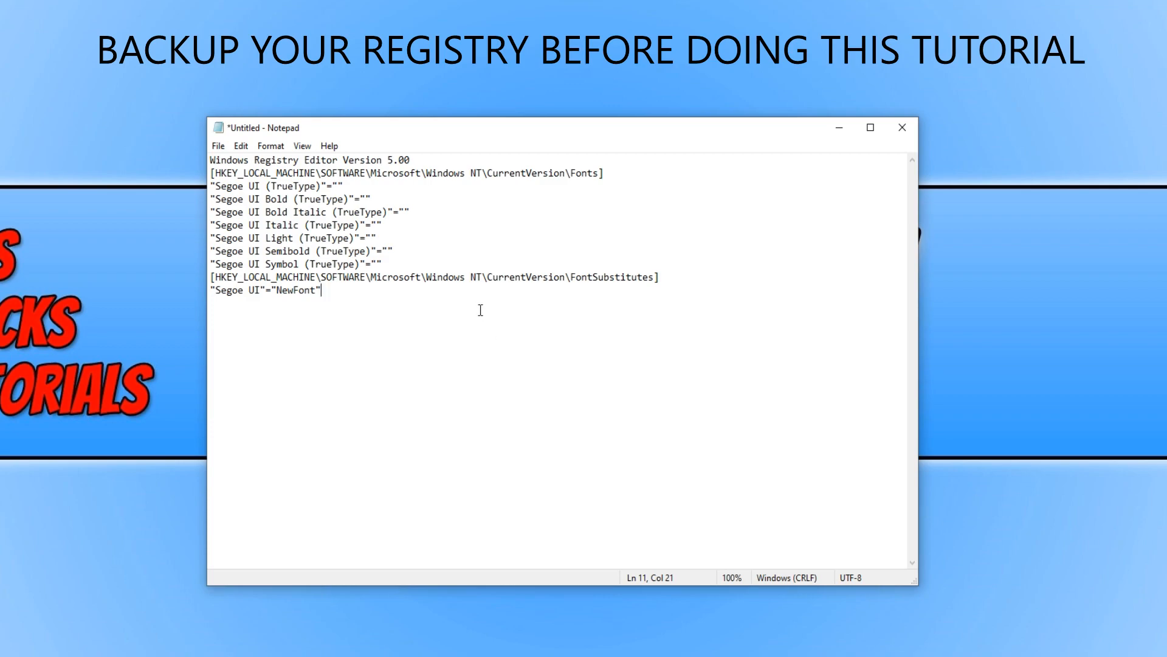
mouse_move(251, 297)
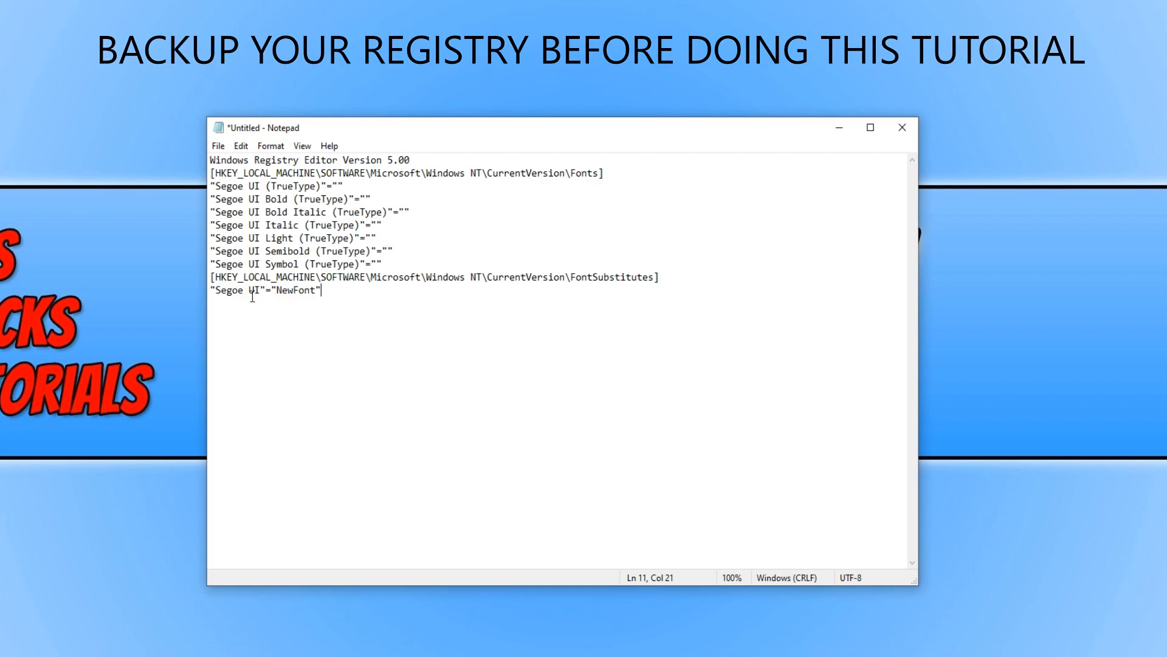
mouse_move(337, 352)
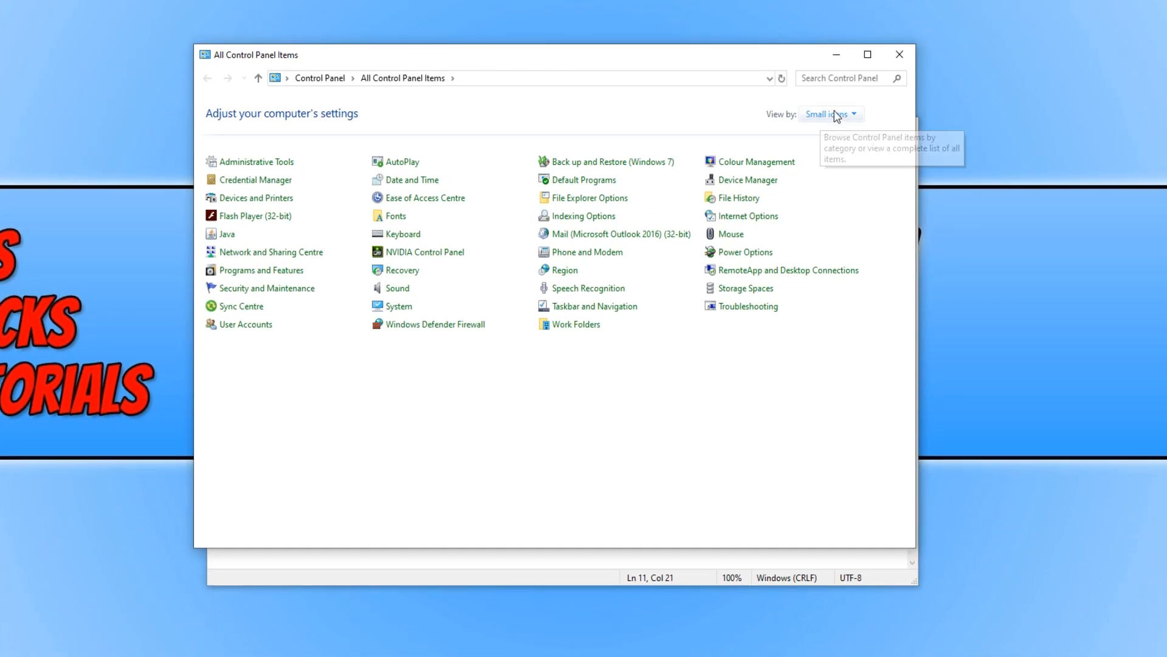
mouse_move(670, 131)
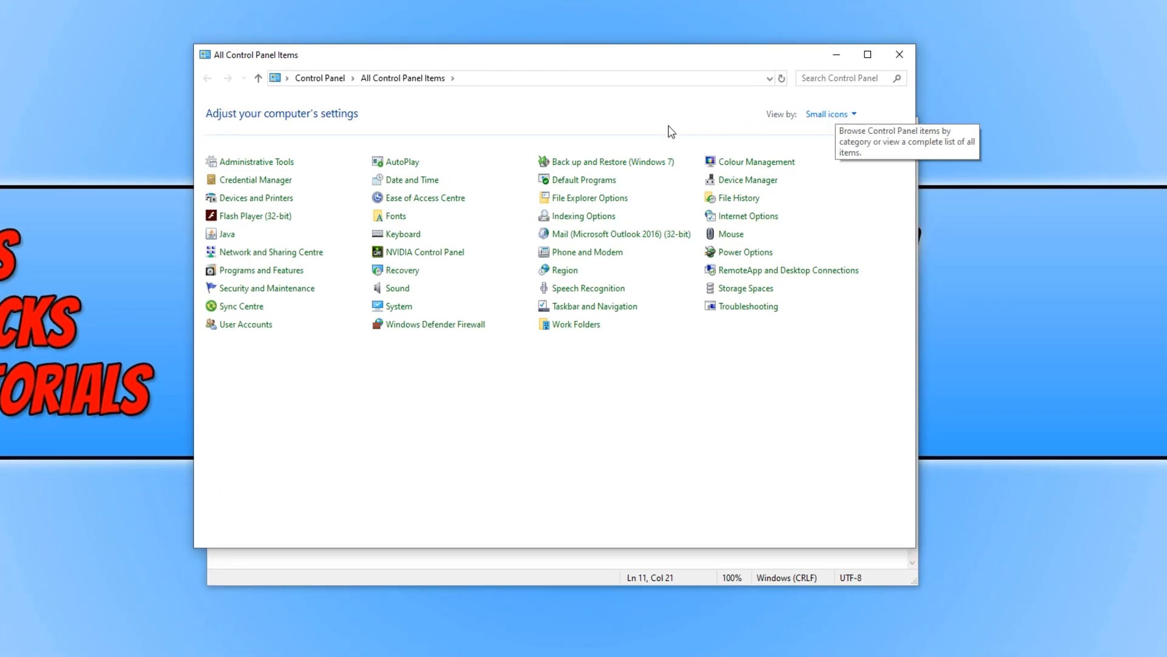
Go into the Fonts page from the Control Panel items list
left_click(397, 217)
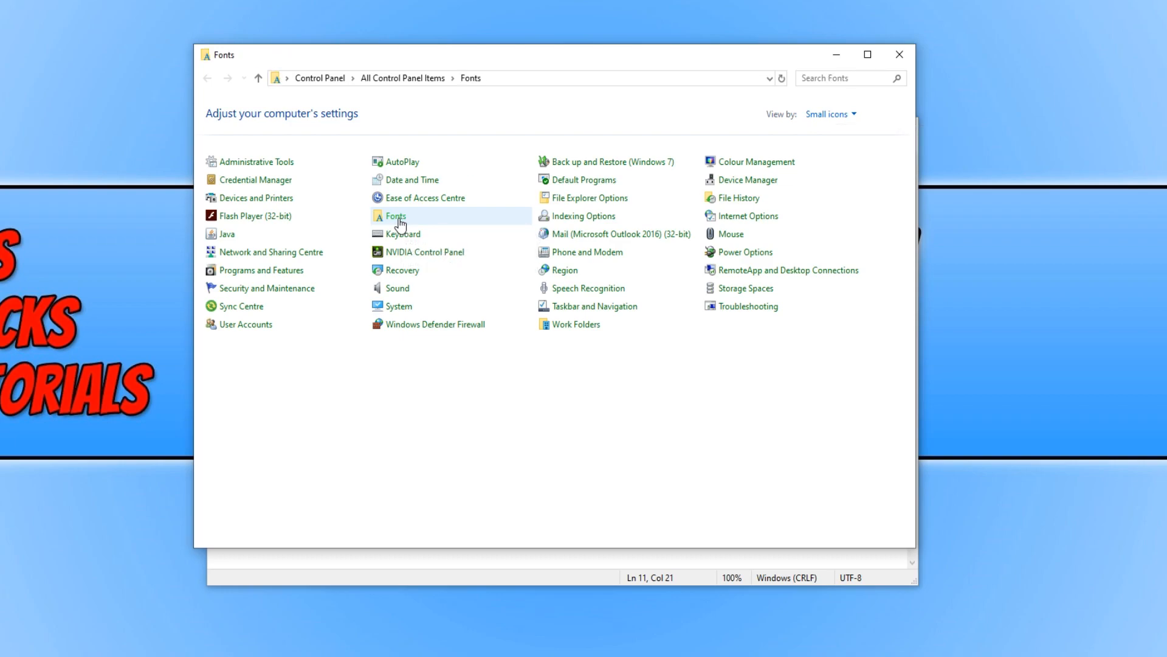
Browse the 207 installed fonts, inspecting Berlin Sans FB and Book Antiqua
double_click(397, 216)
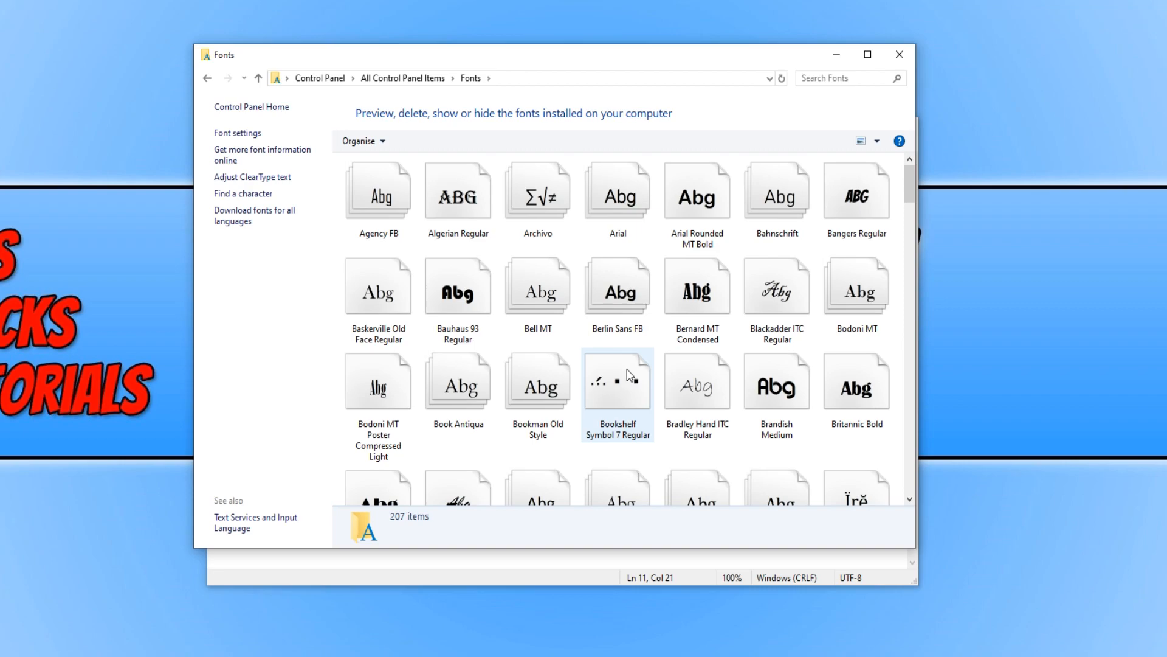
left_click(618, 289)
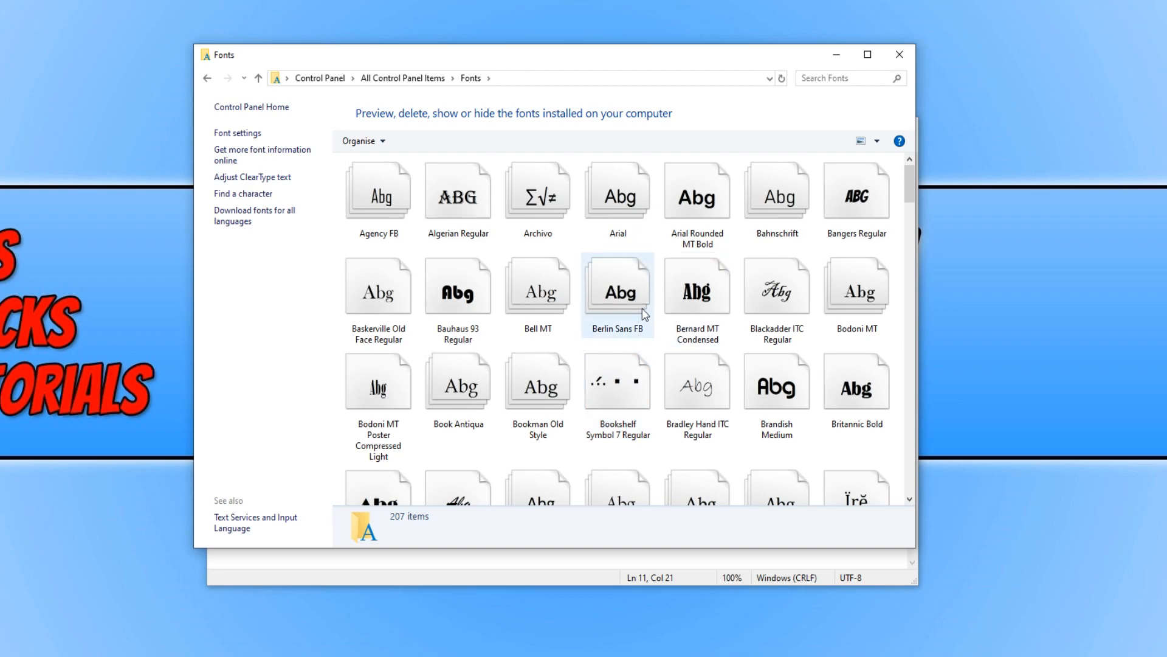
mouse_move(896, 232)
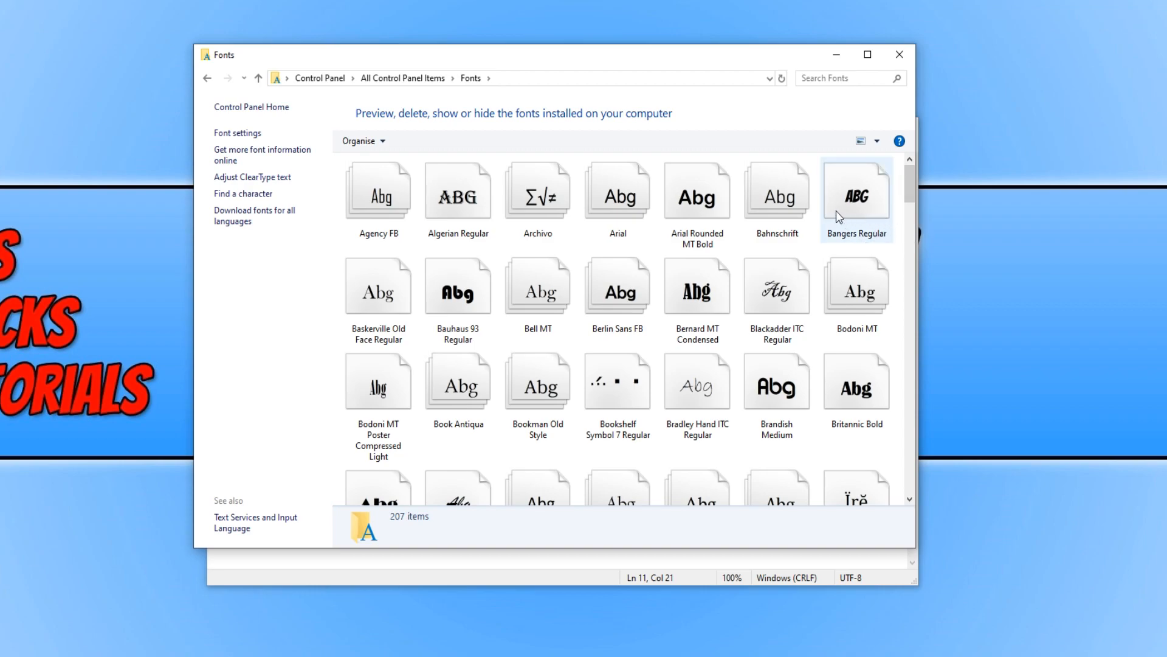
left_click(459, 382)
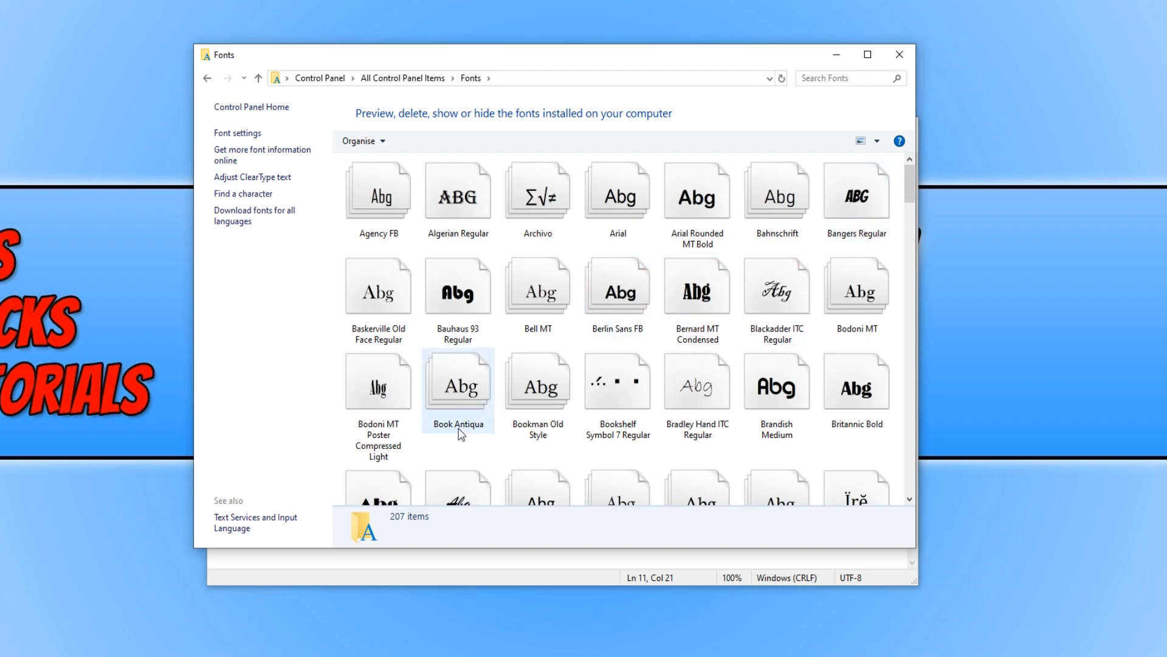
mouse_move(818, 419)
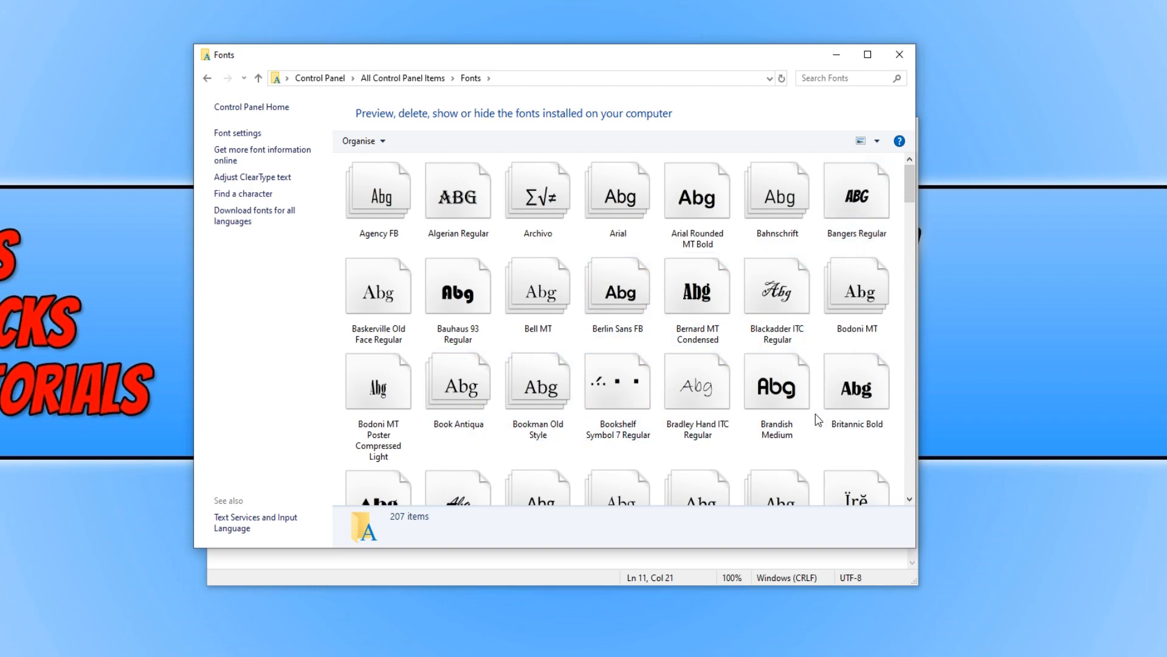
scroll("down", 3)
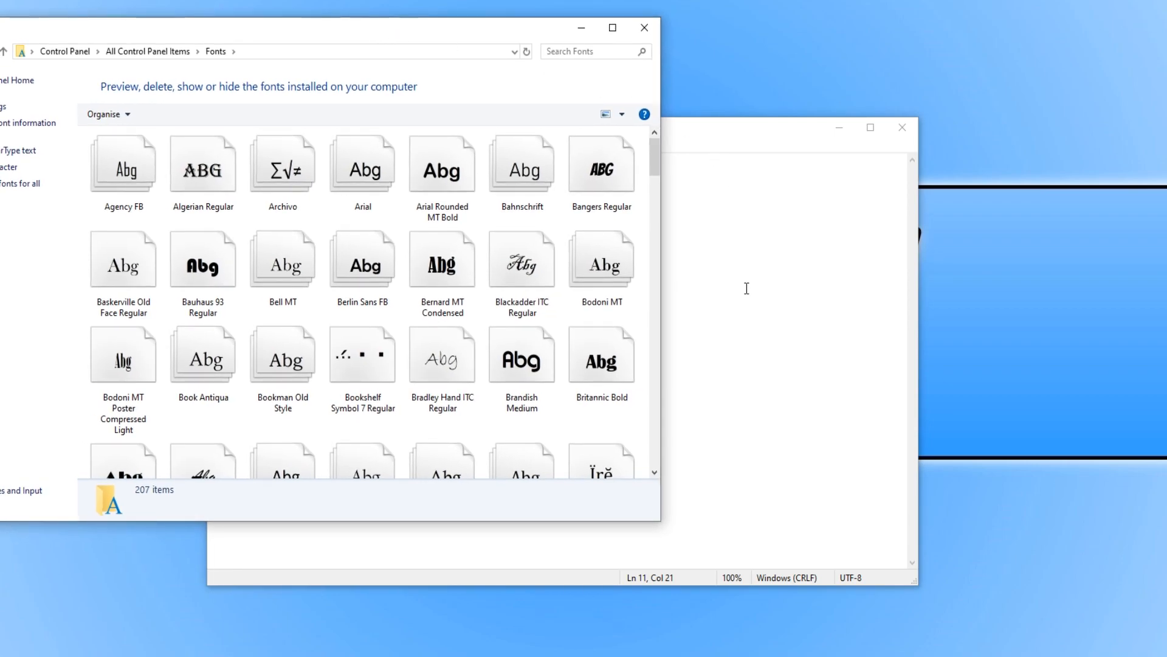
Replace the NewFont placeholder with Arial in the script, confirming Arial exists in the Fonts folder
left_click(498, 128)
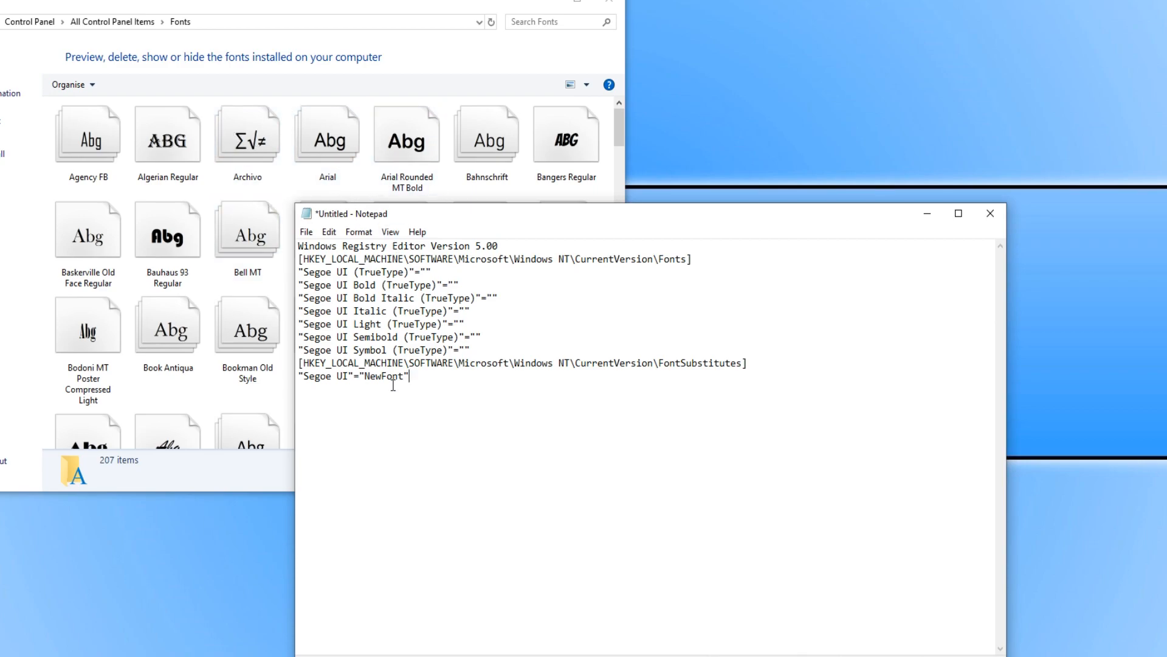
double_click(379, 376)
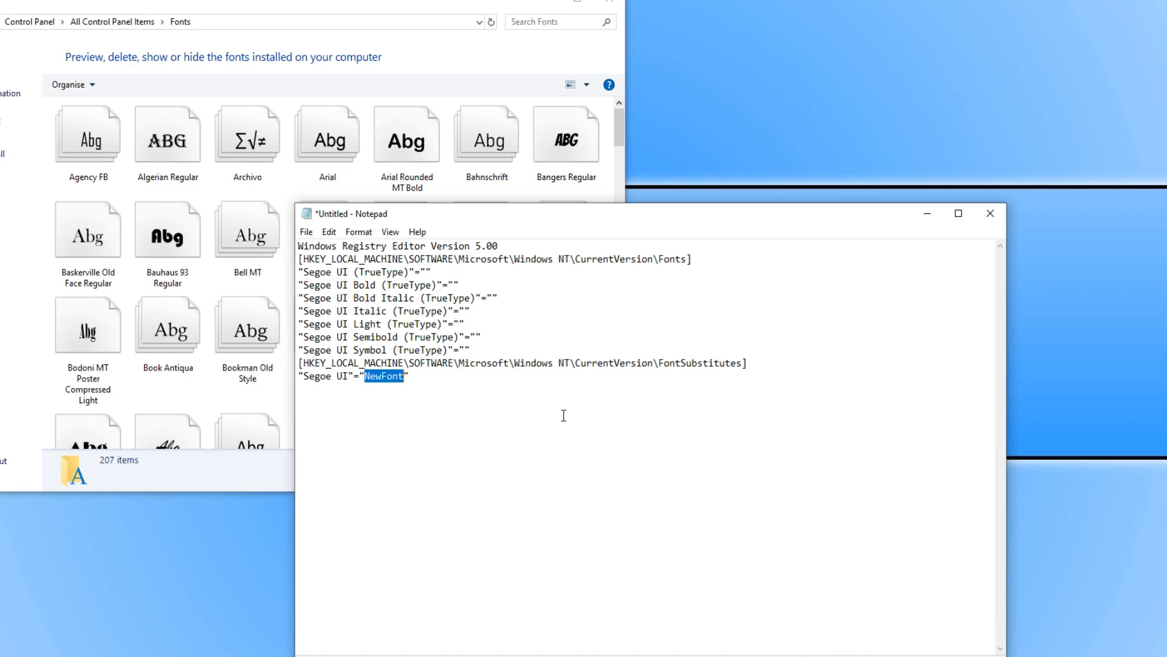
type("Arial")
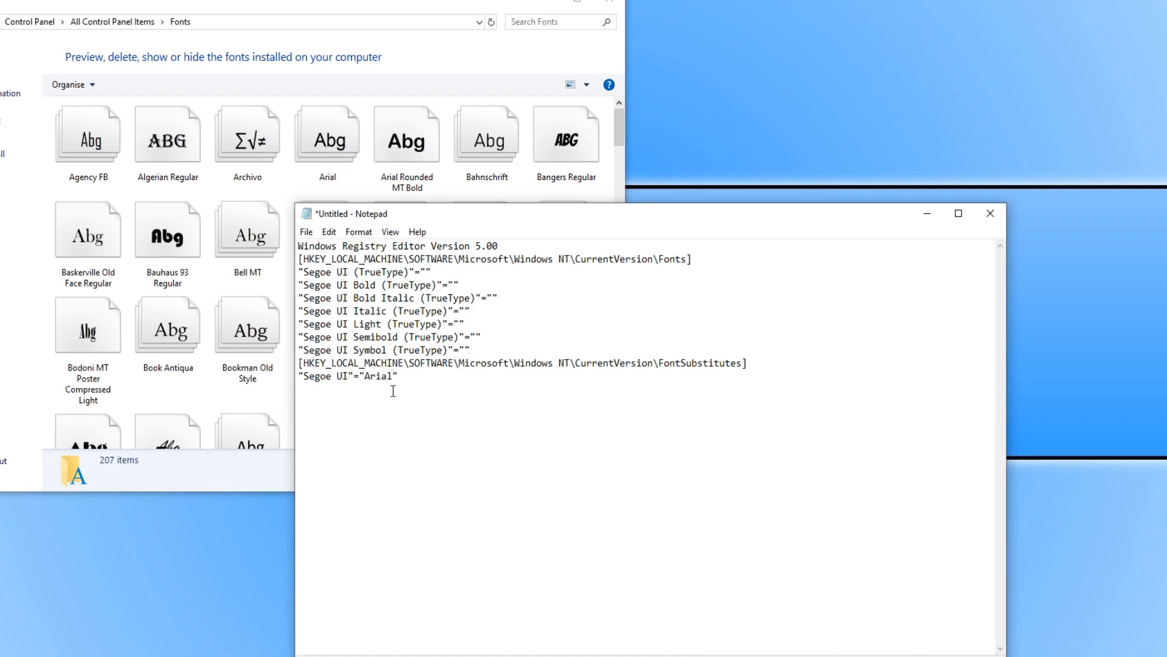
left_click(327, 135)
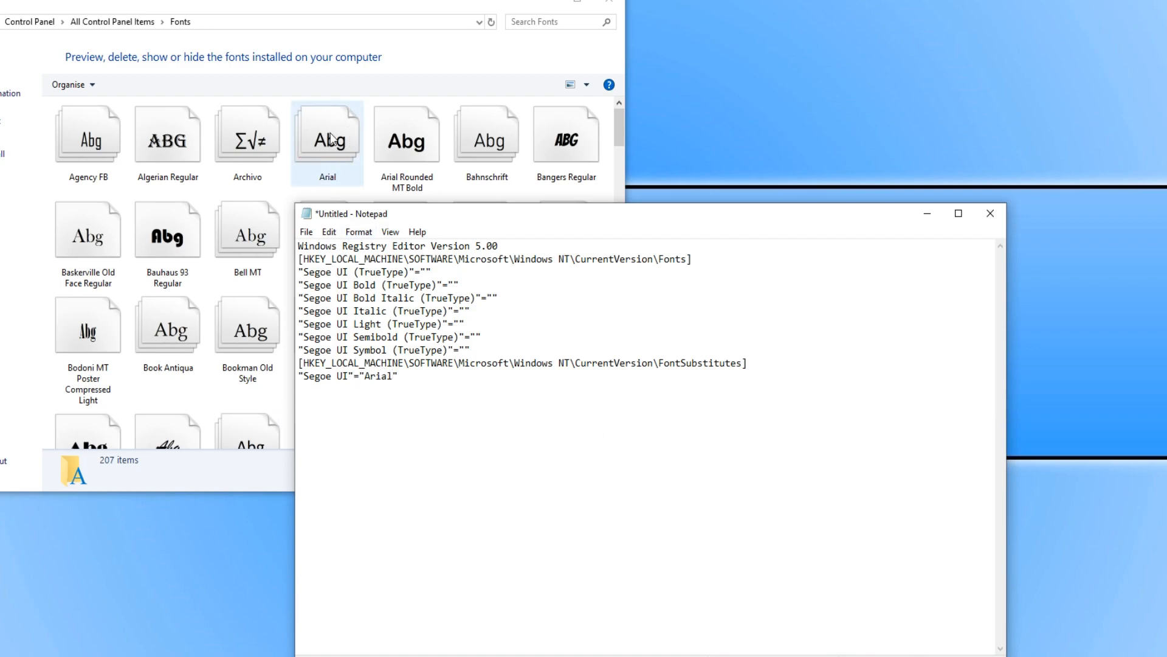
left_click(407, 136)
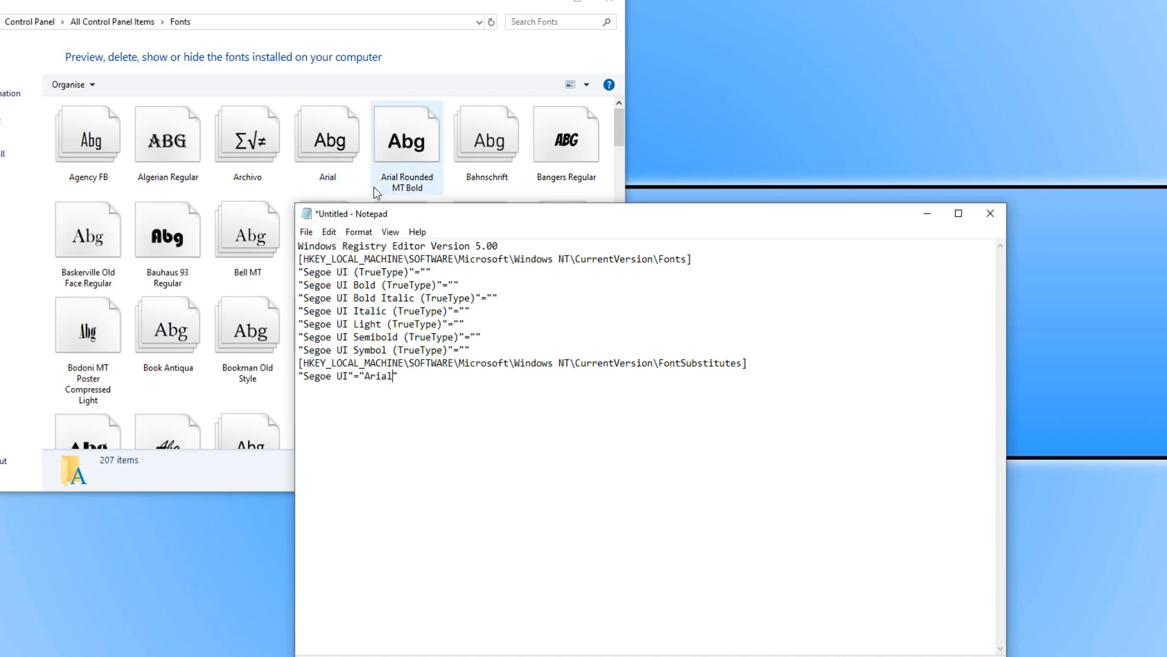
left_click(307, 231)
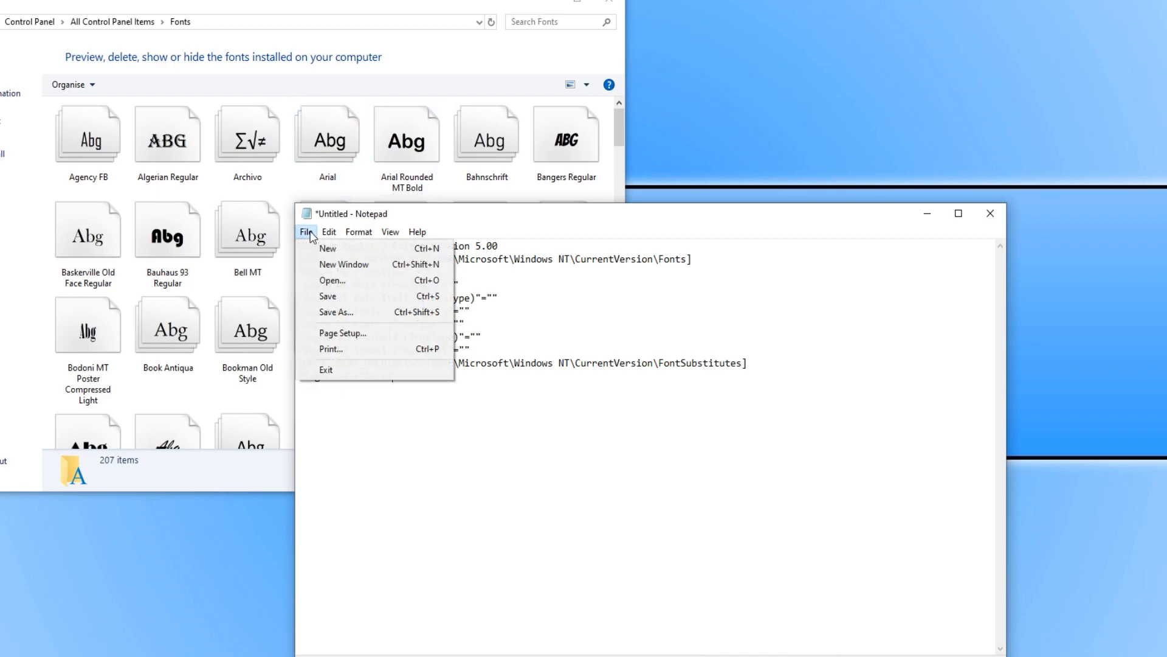
Save the script to the desktop as font tweak.reg with Save as type All Files
left_click(337, 312)
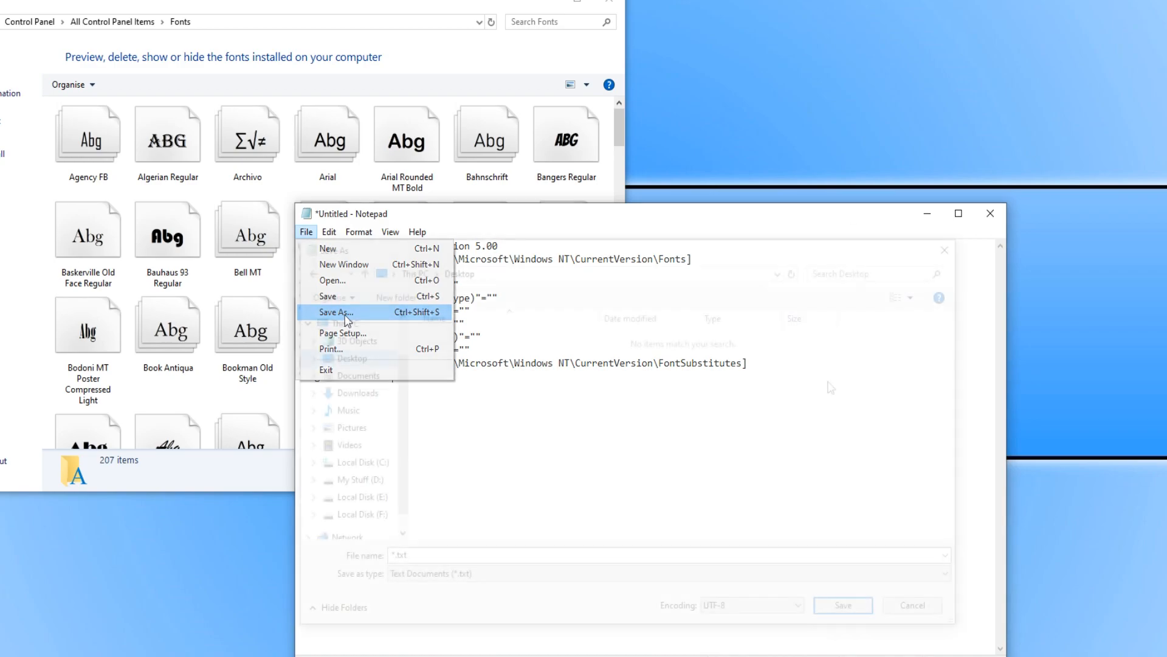
left_click(335, 312)
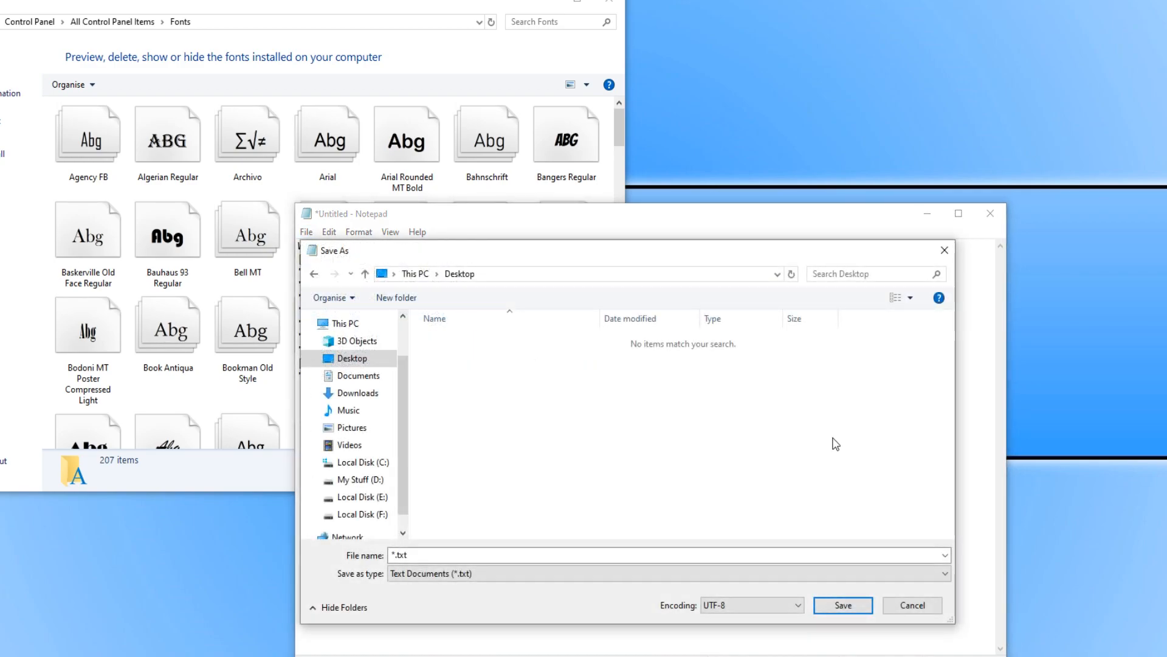
mouse_move(761, 433)
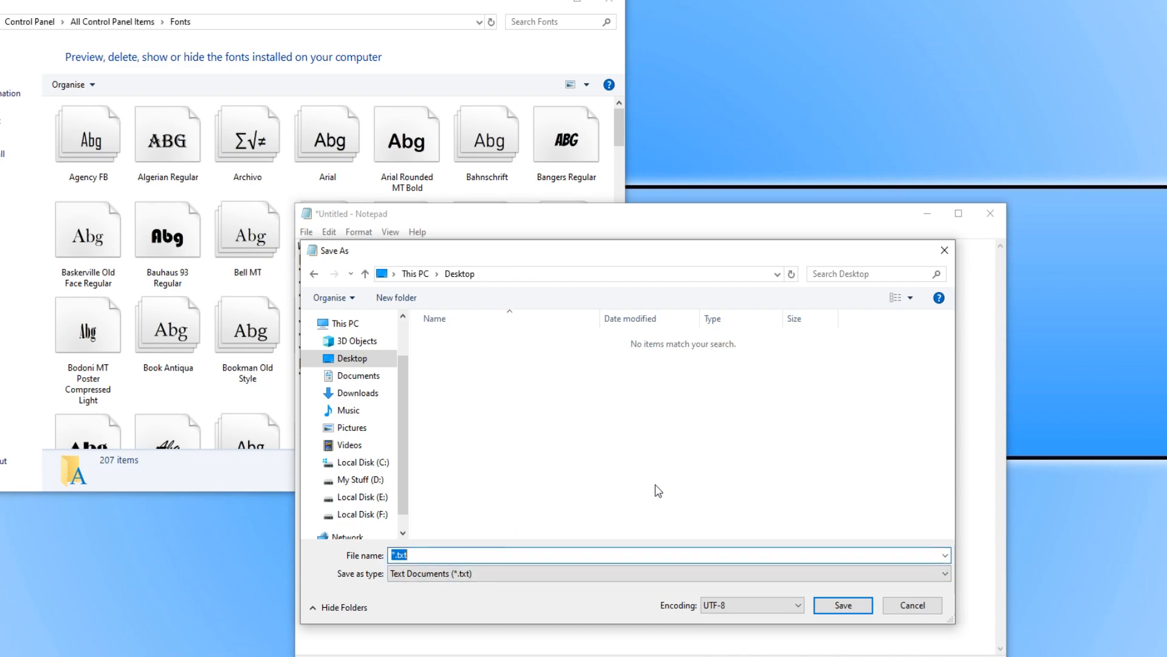
mouse_move(748, 467)
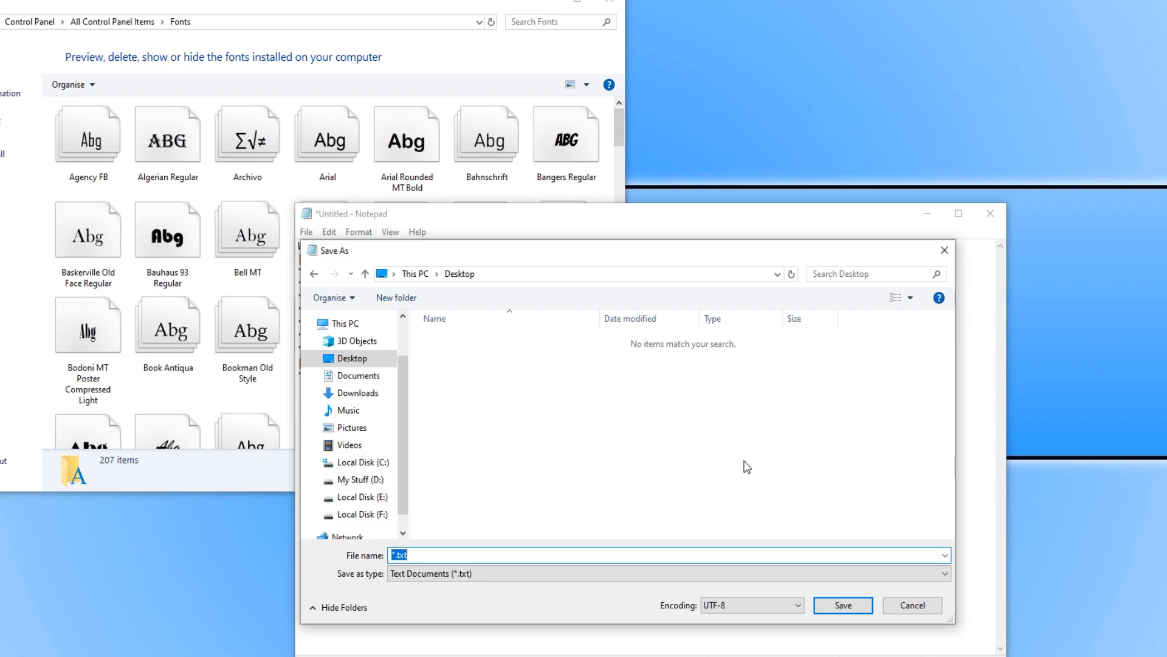
type("font twe")
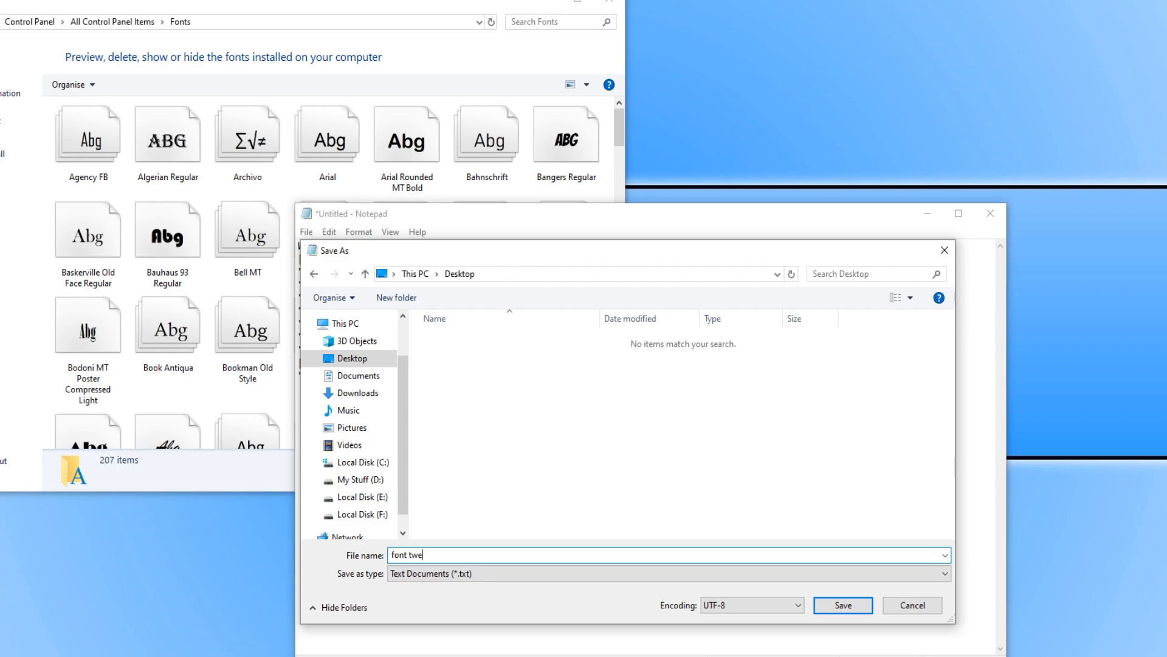
type("ak.")
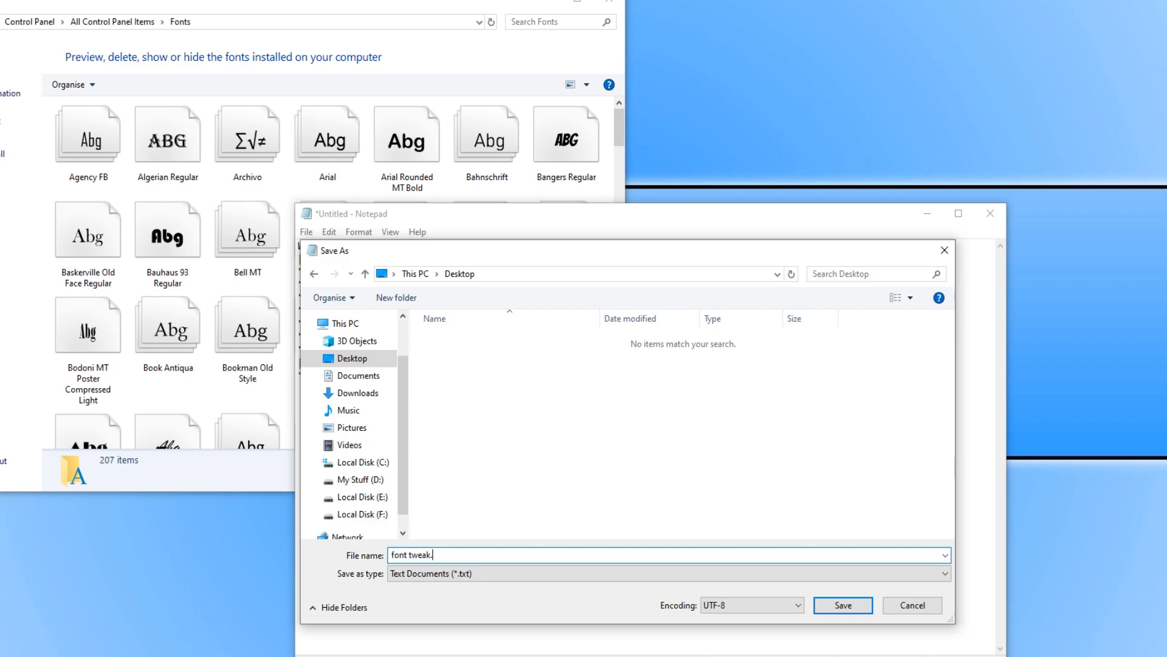
type("reg")
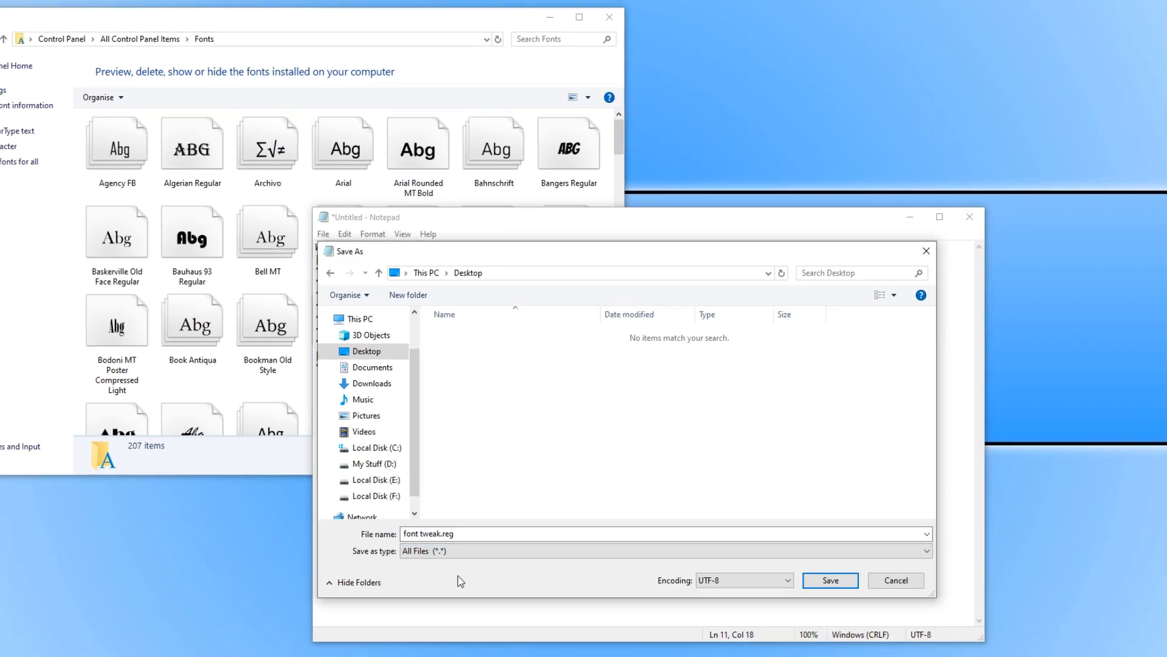
left_click(829, 580)
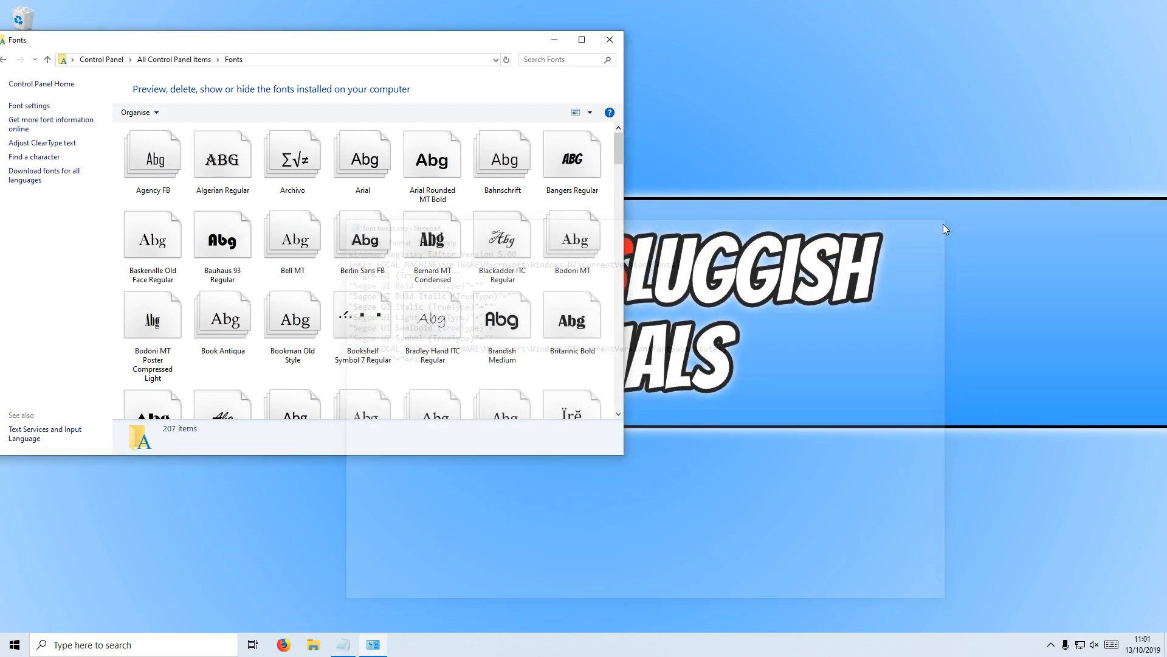
left_click(609, 39)
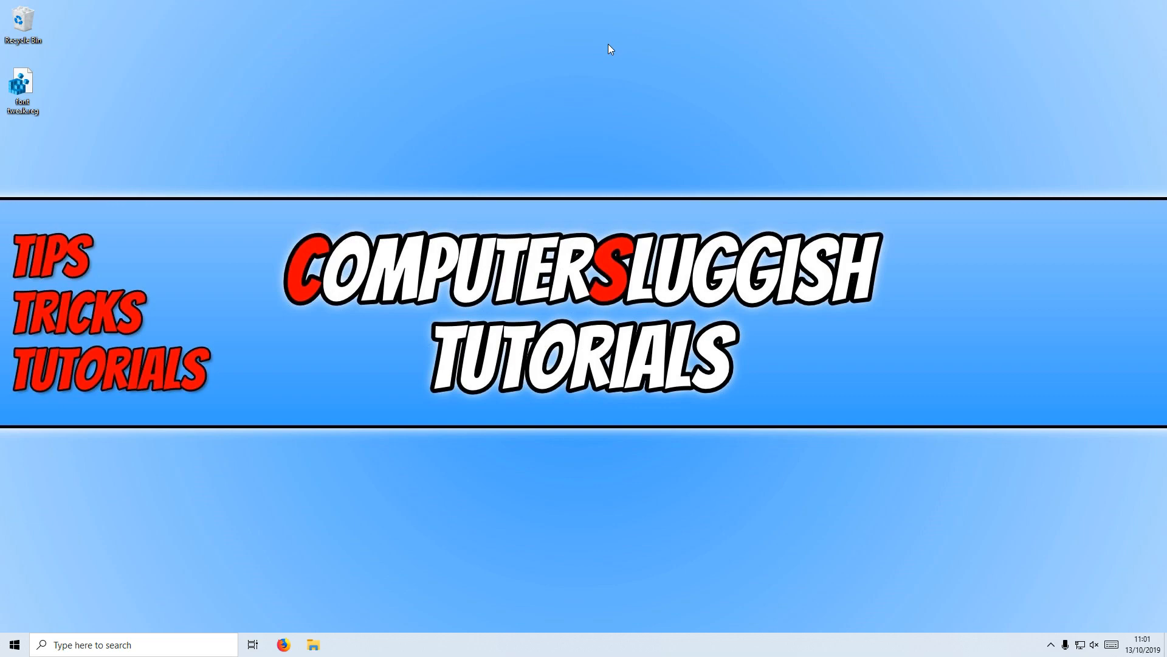
mouse_move(118, 122)
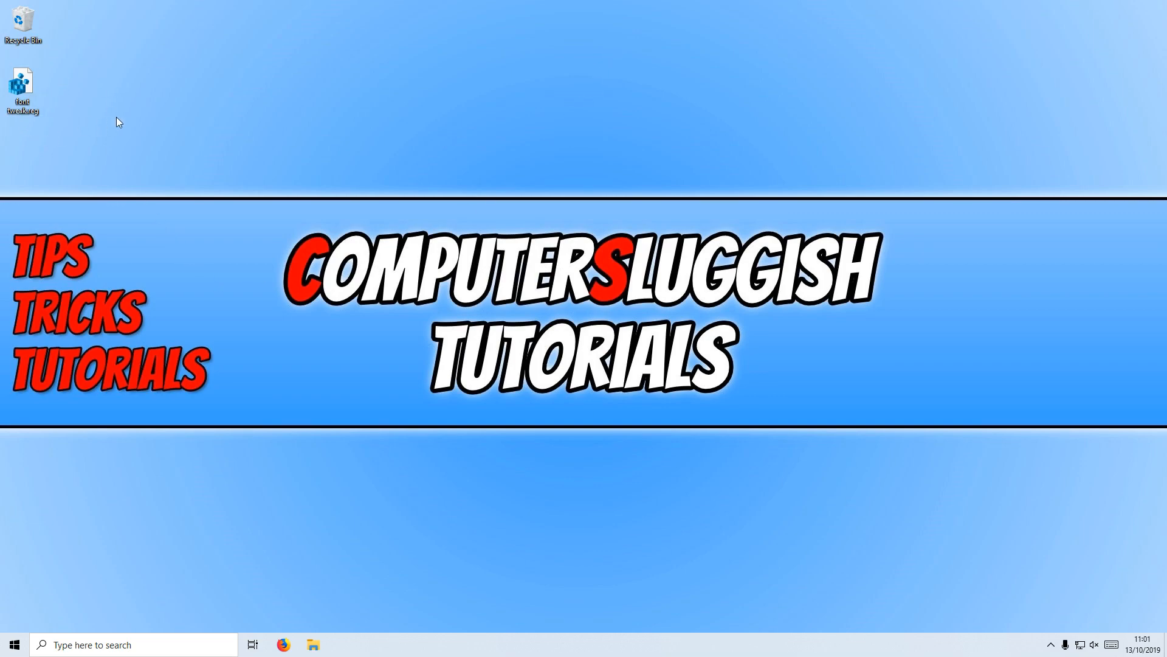
mouse_move(135, 130)
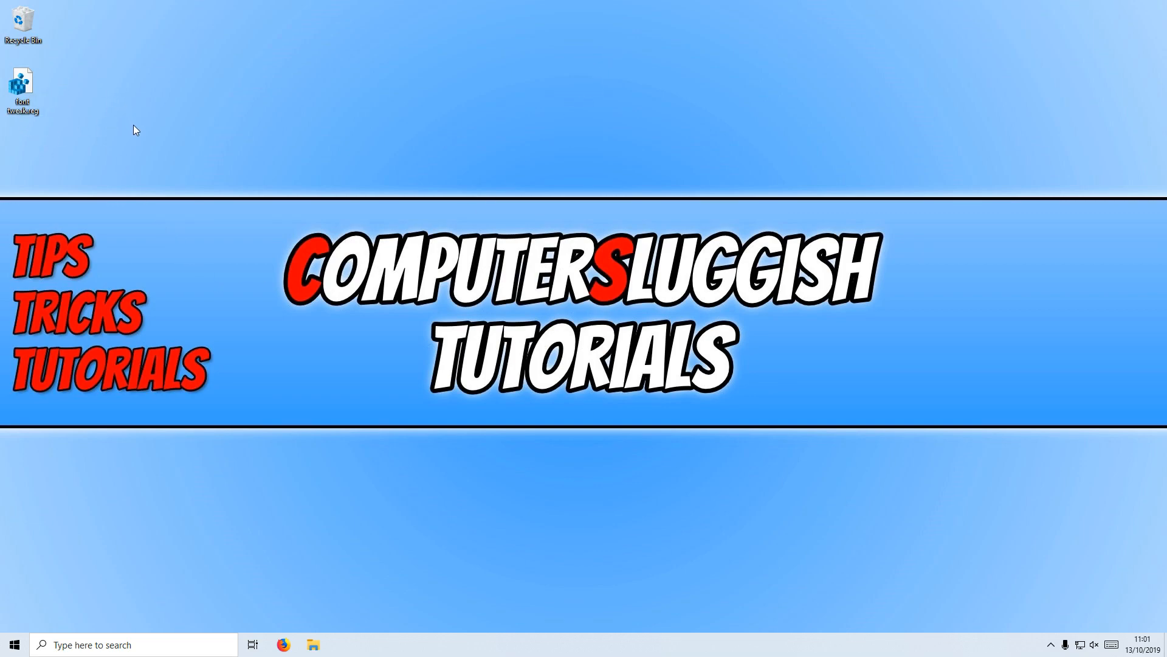
mouse_move(135, 140)
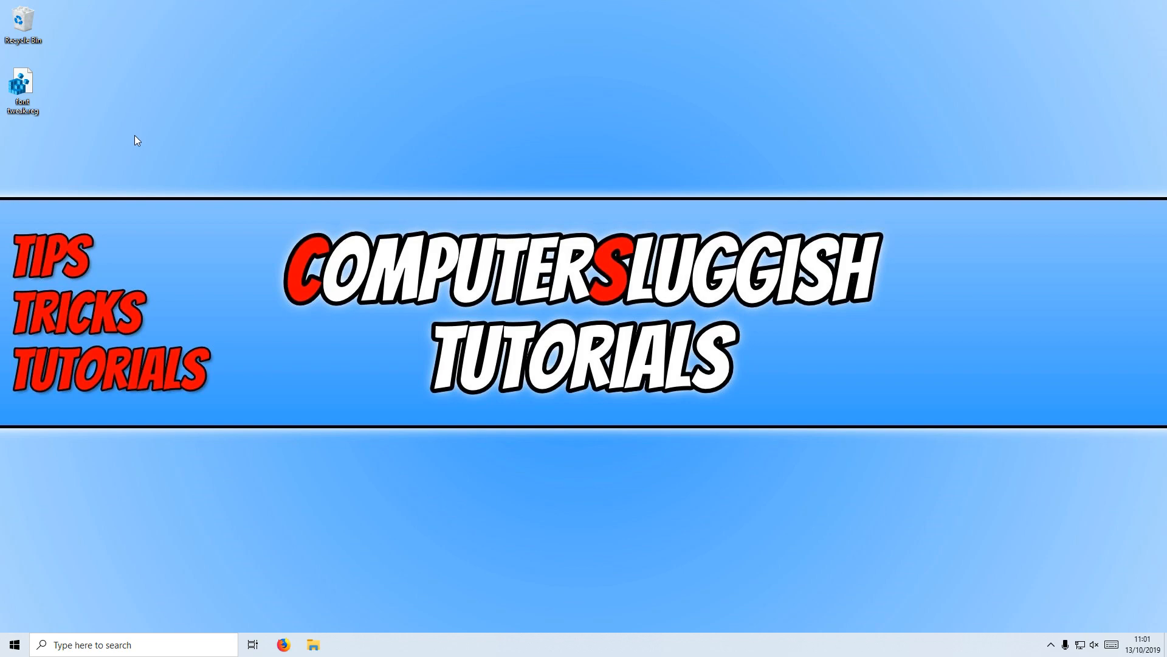
mouse_move(898, 142)
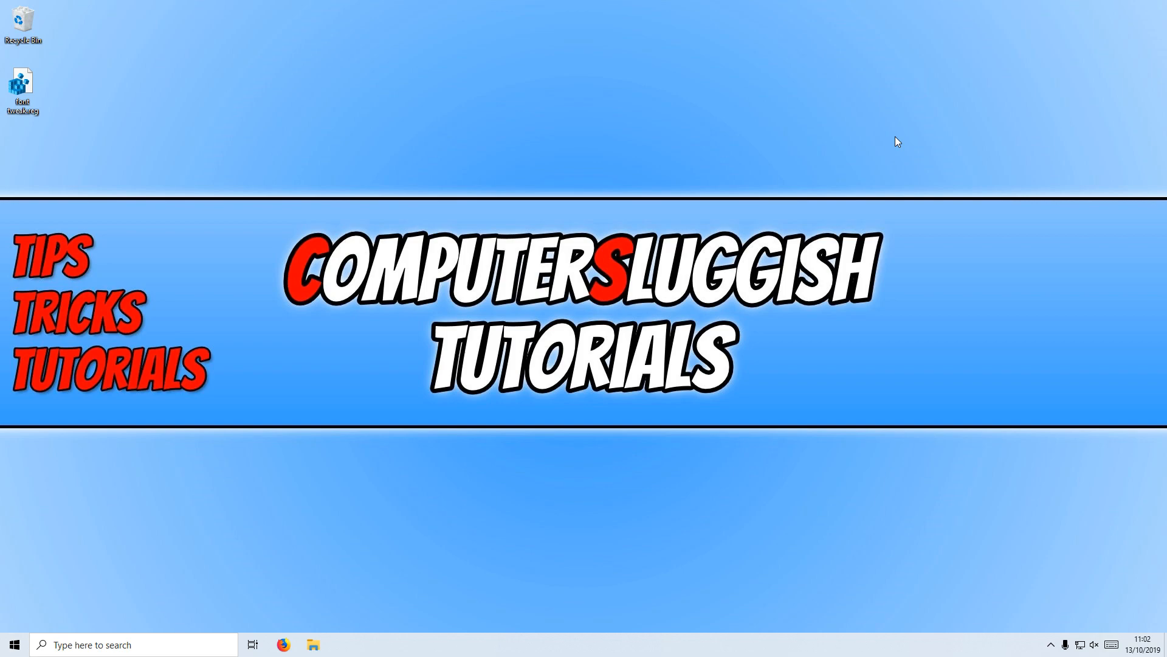
mouse_move(181, 156)
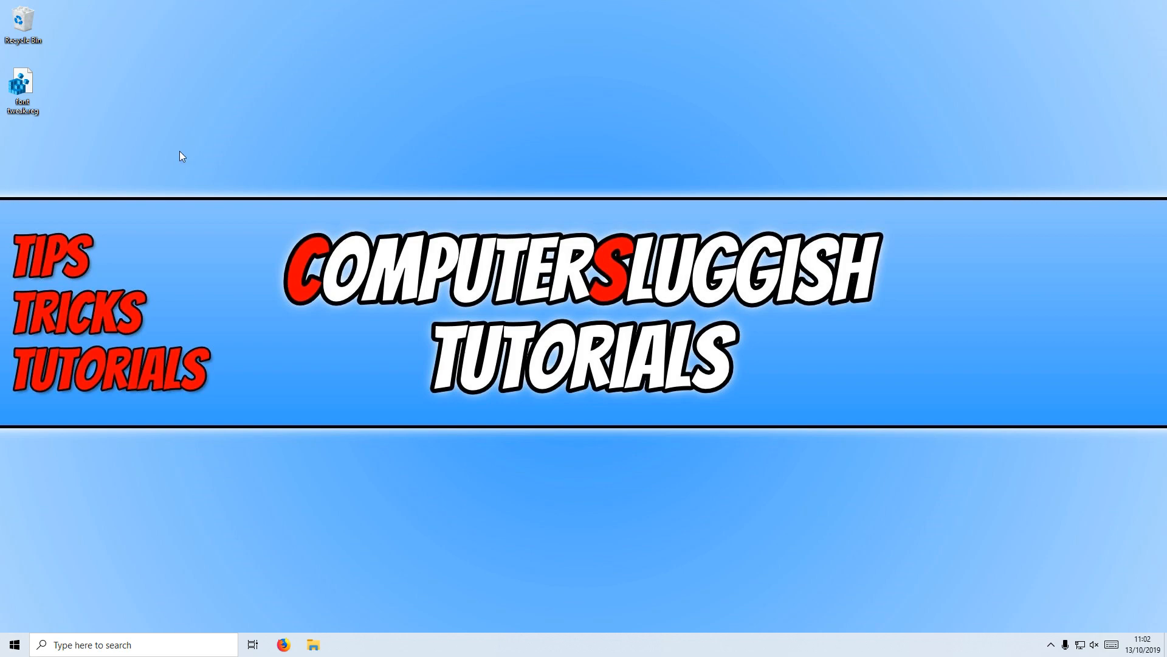
mouse_move(75, 86)
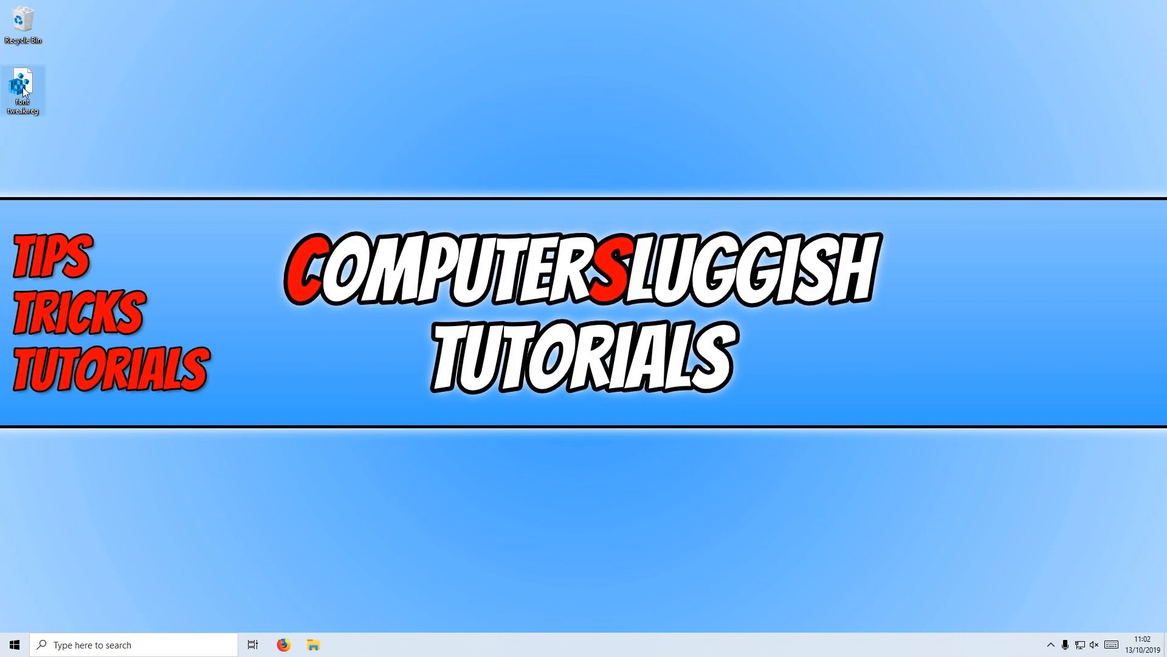
Apply font tweak.reg to the registry and dismiss the success confirmation
double_click(23, 84)
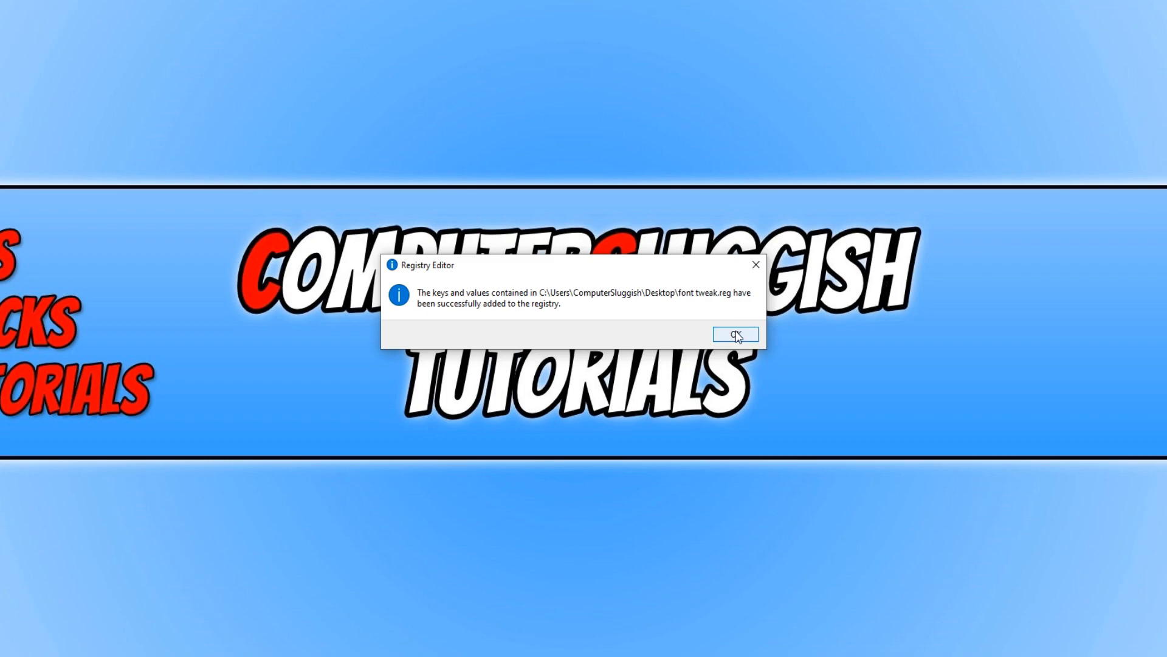
left_click(734, 333)
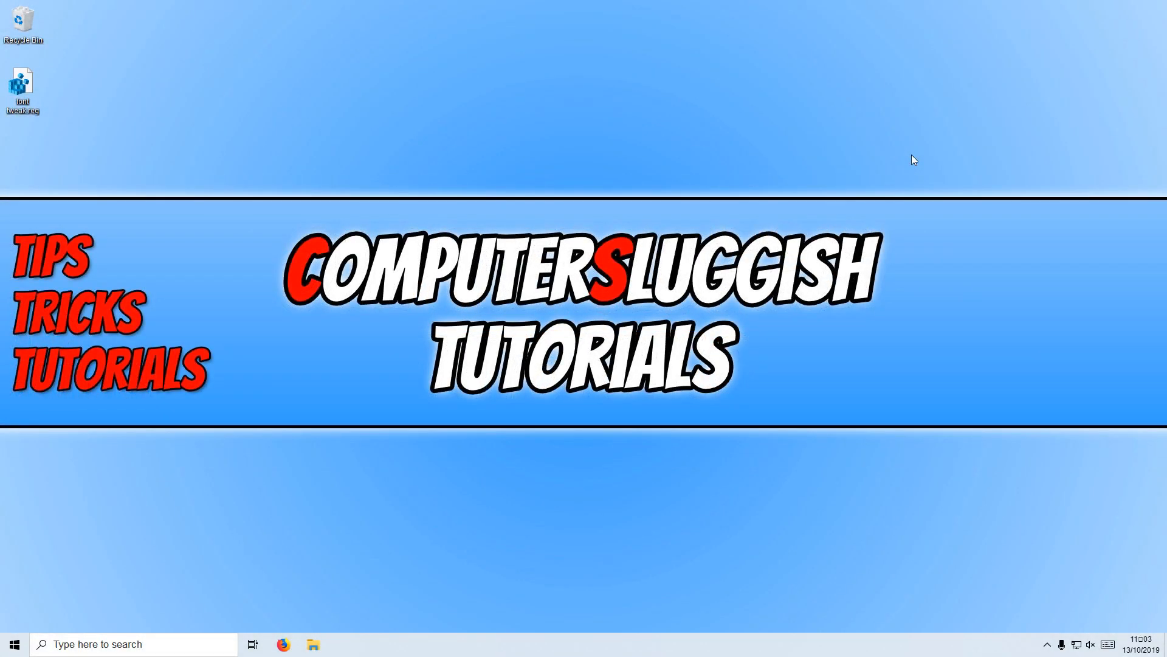
mouse_move(855, 210)
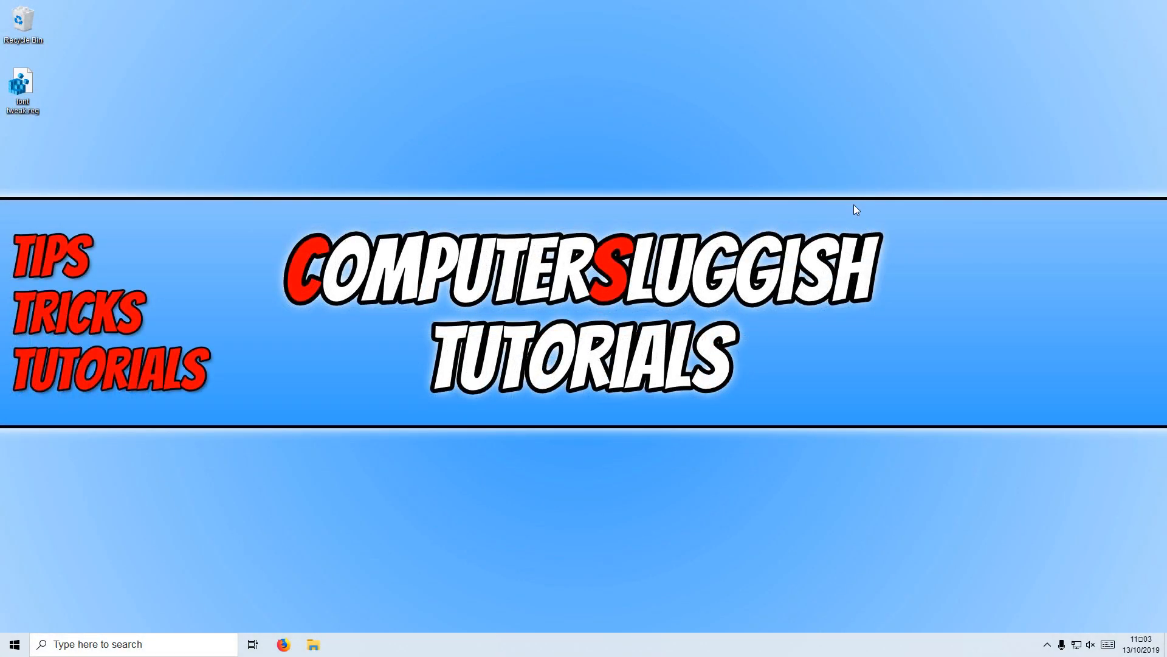
mouse_move(130, 65)
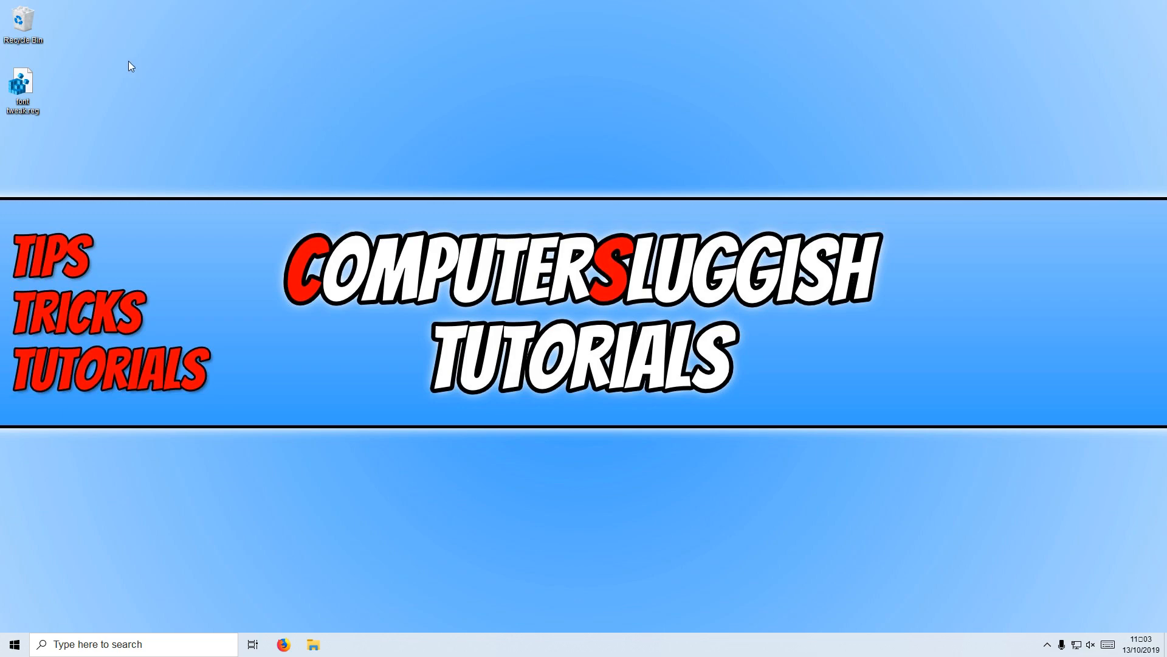
mouse_move(114, 71)
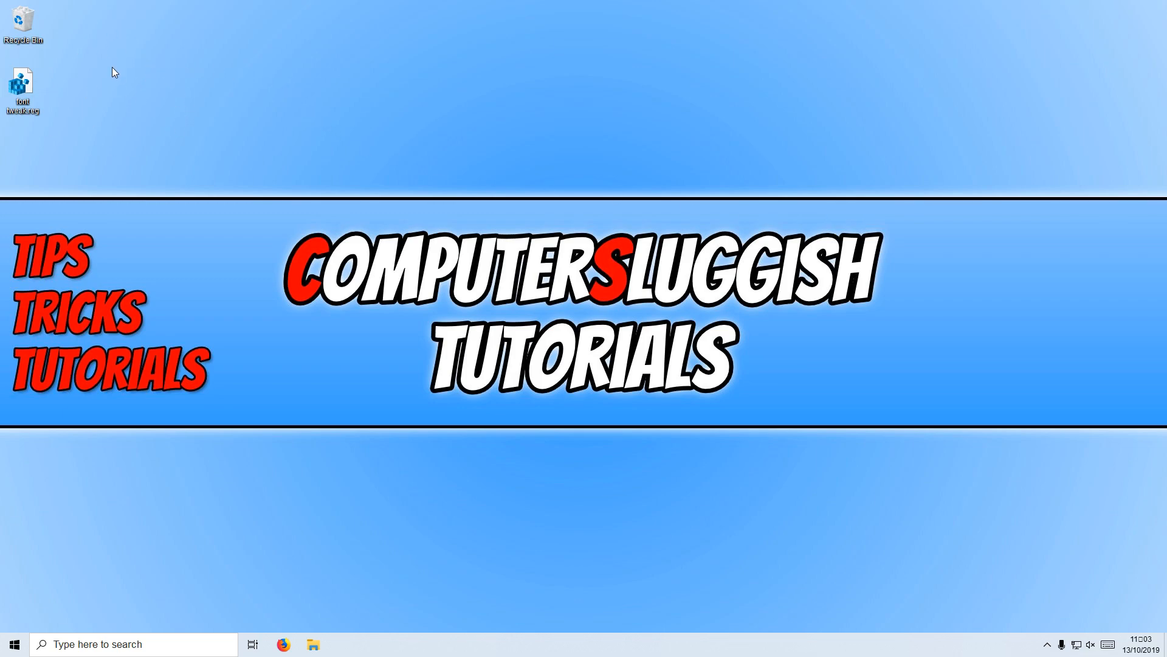
mouse_move(121, 84)
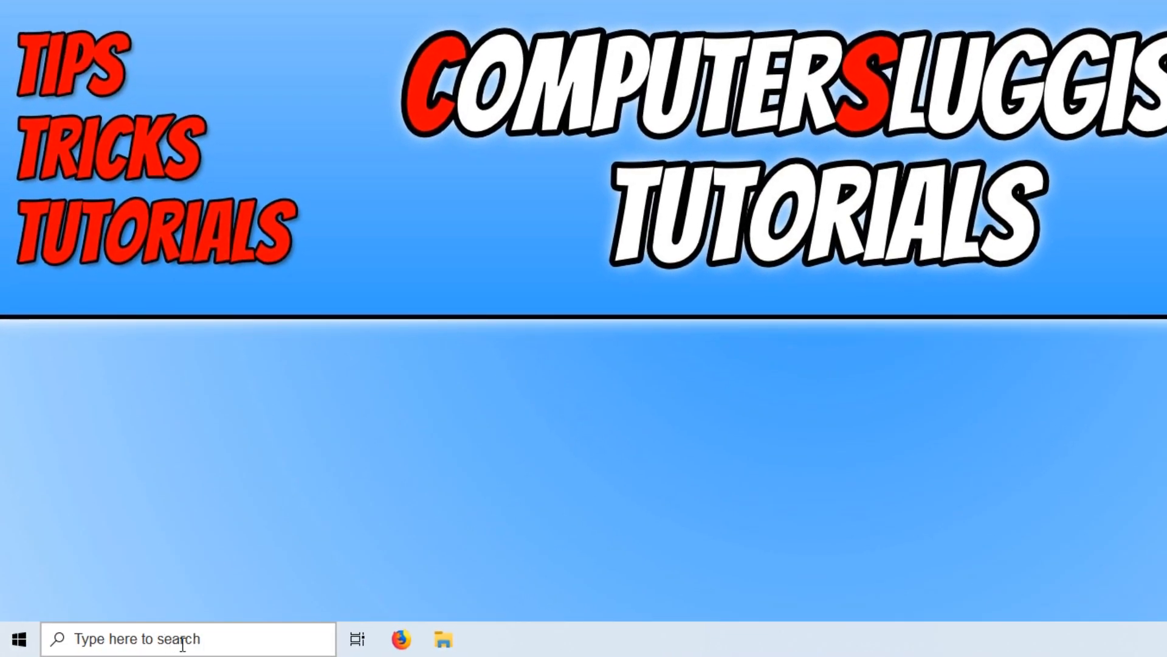
left_click(186, 638)
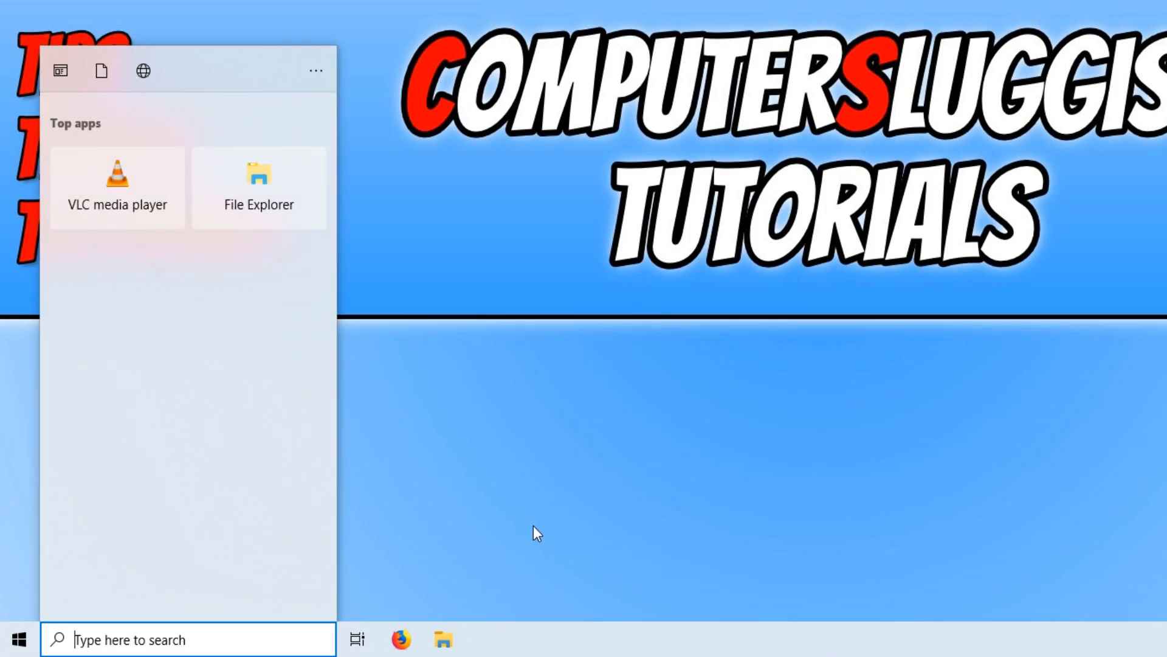
type("co")
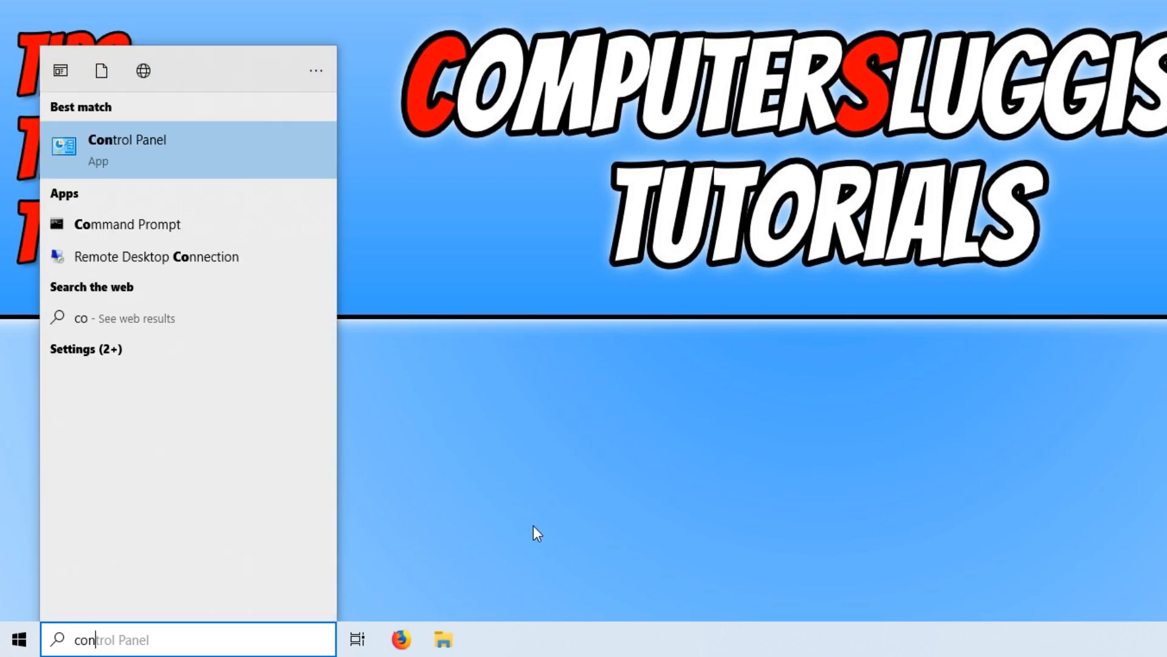
type("ntrol")
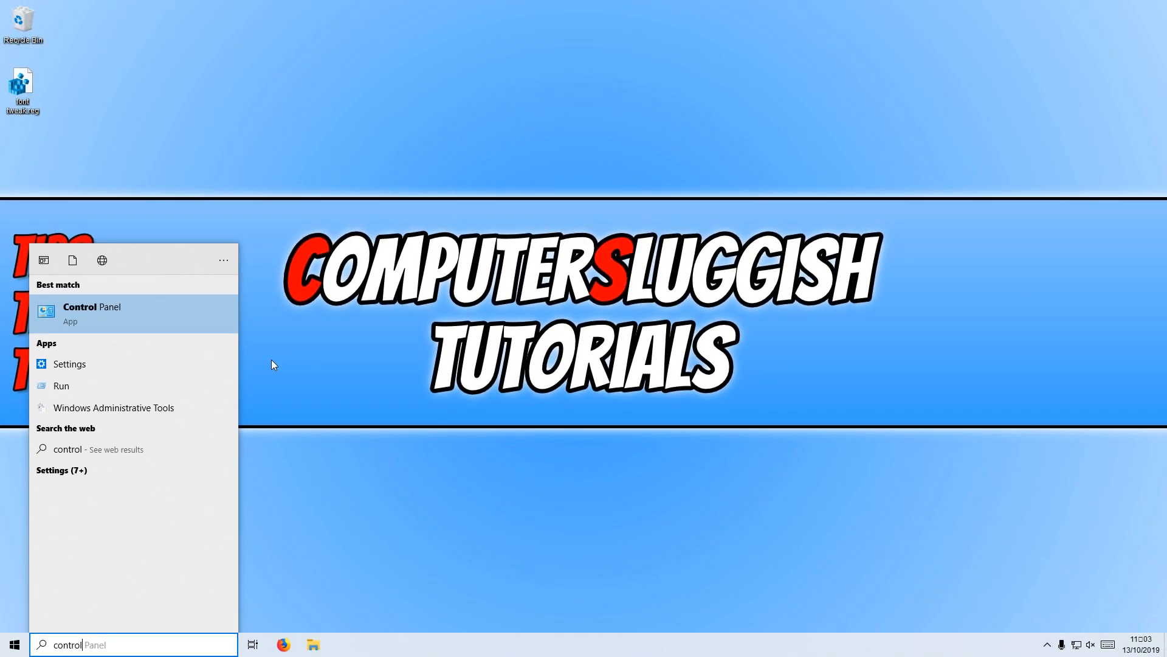
mouse_move(336, 135)
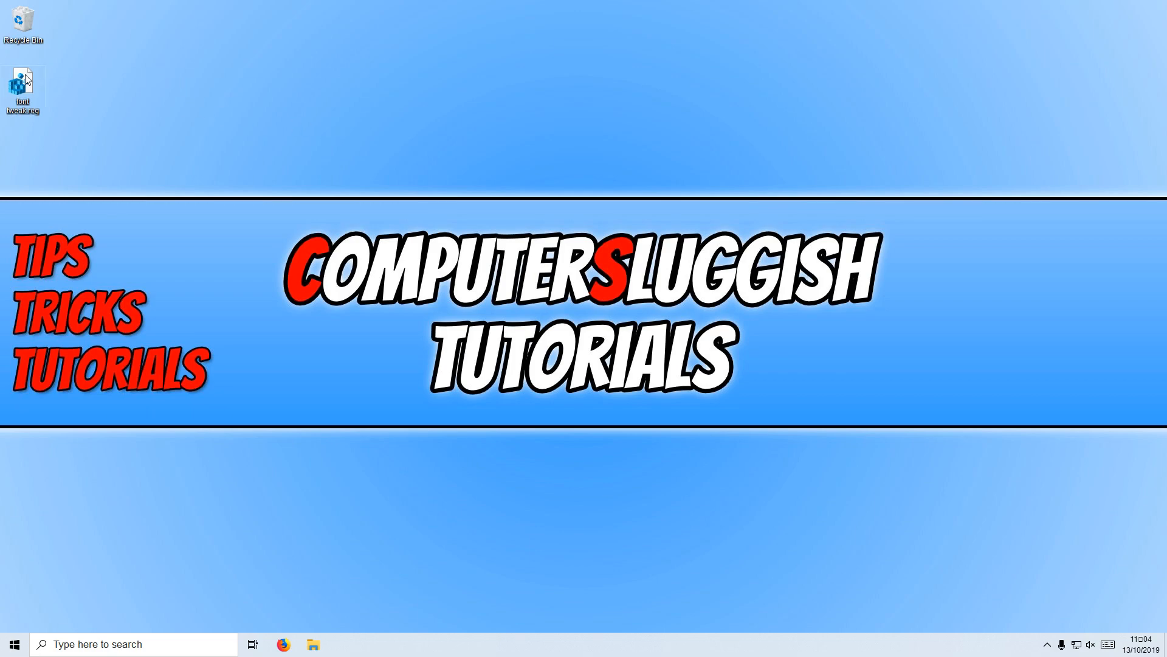
mouse_move(65, 111)
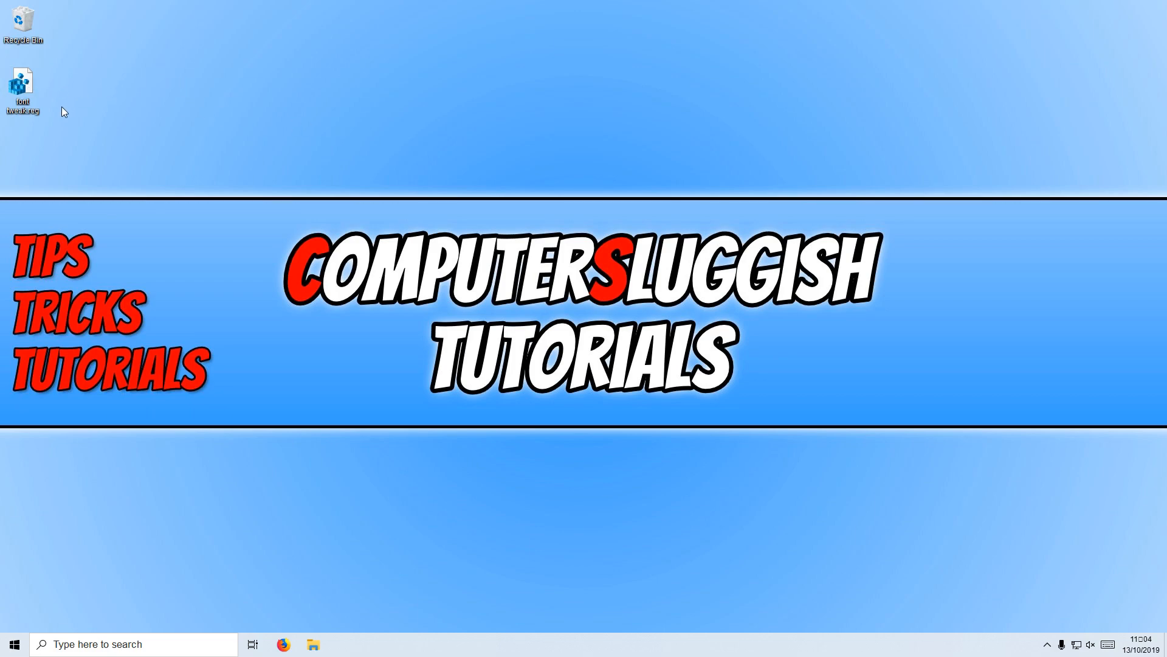
Reopen font tweak.reg in Notepad via the desktop right-click Edit option
right_click(22, 84)
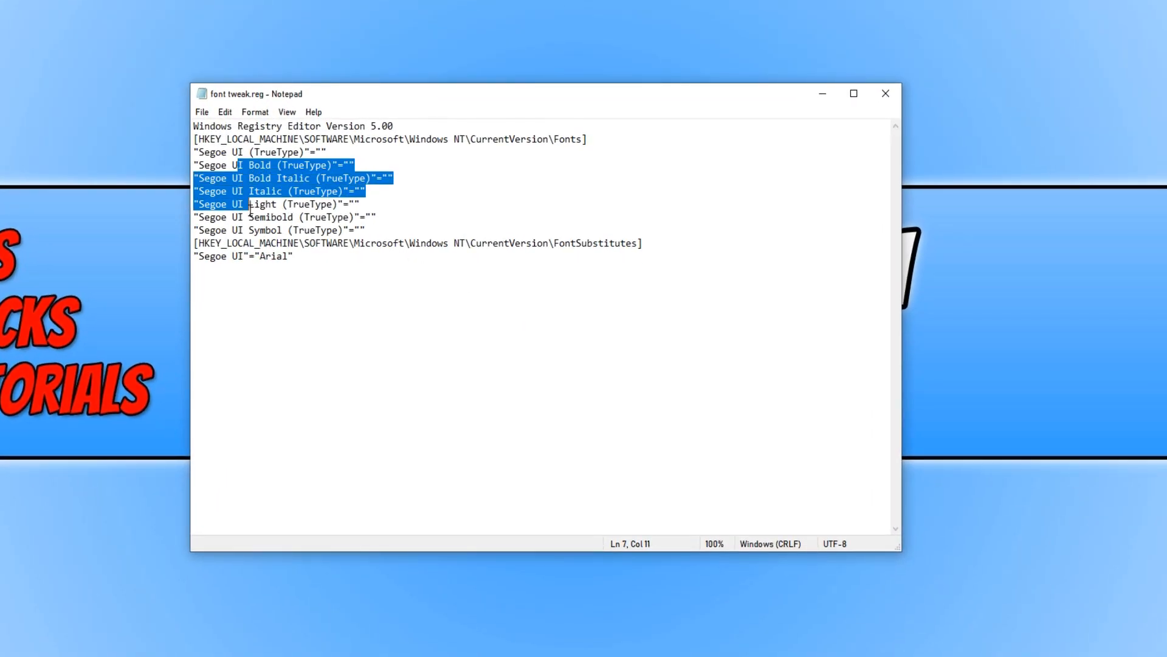
Change the first Segoe UI entry under the Fonts key to Arial
left_click(289, 256)
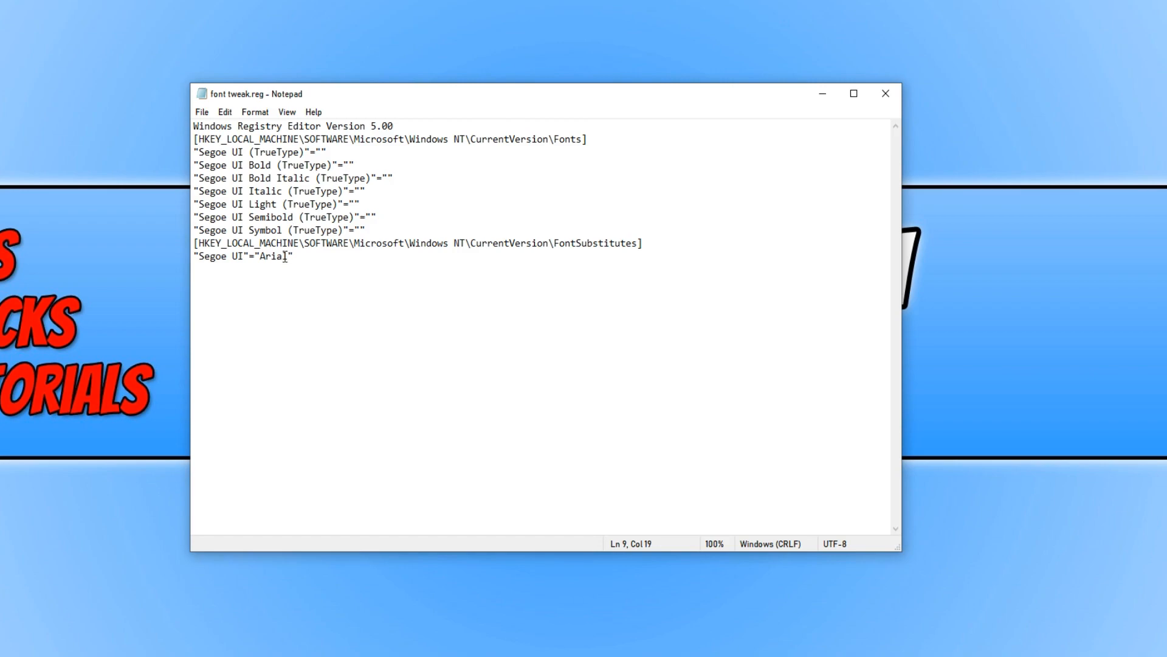
double_click(274, 257)
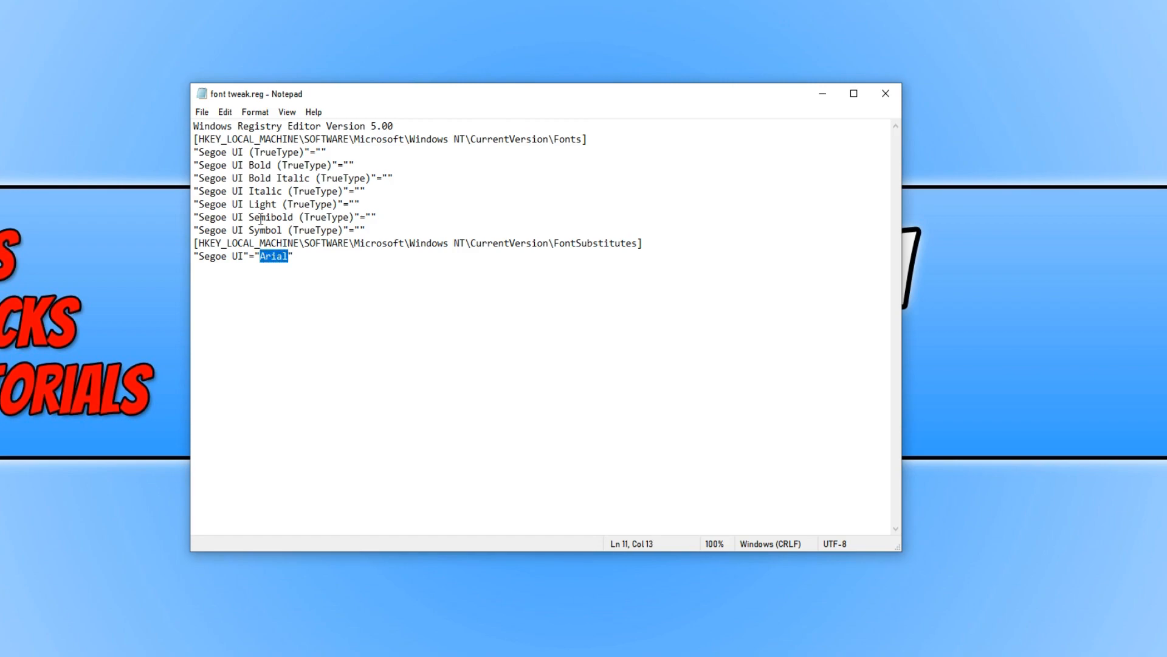
double_click(220, 152)
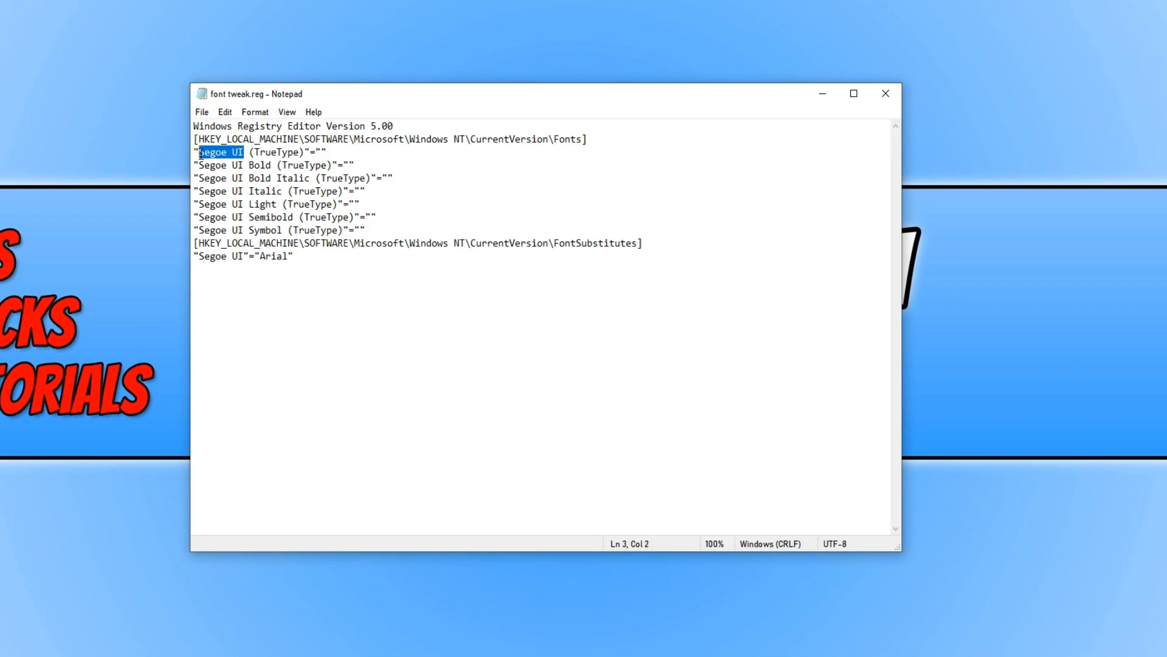
type("Arial")
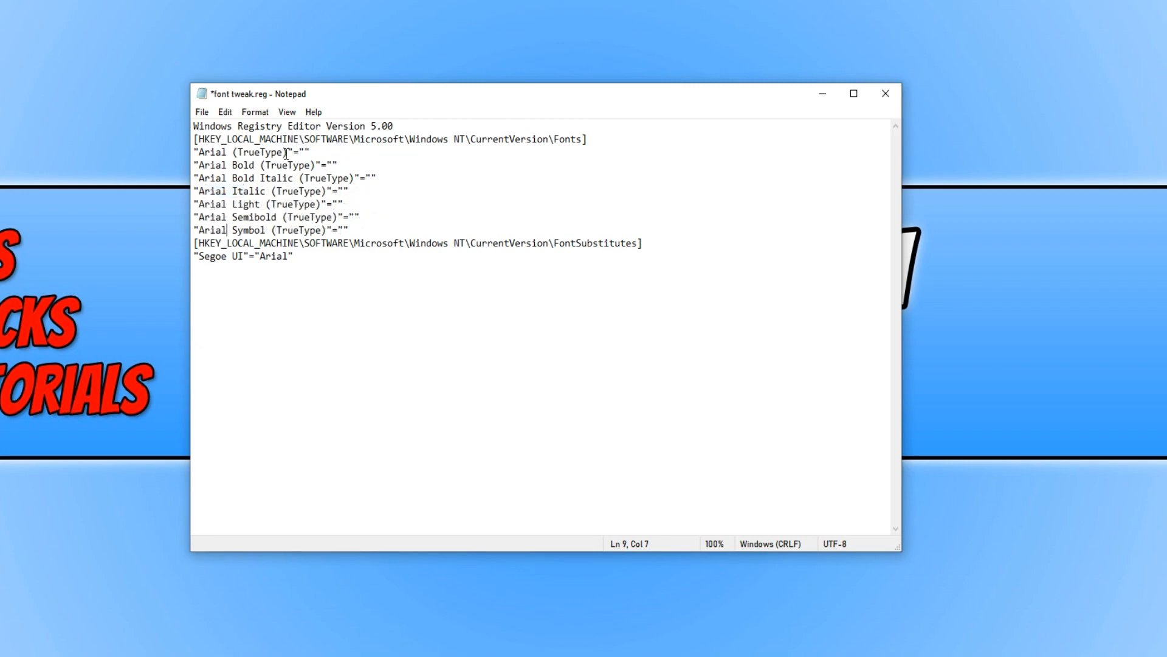
Swap the FontSubstitutes line so Arial now maps to Segoe UI
left_click(358, 217)
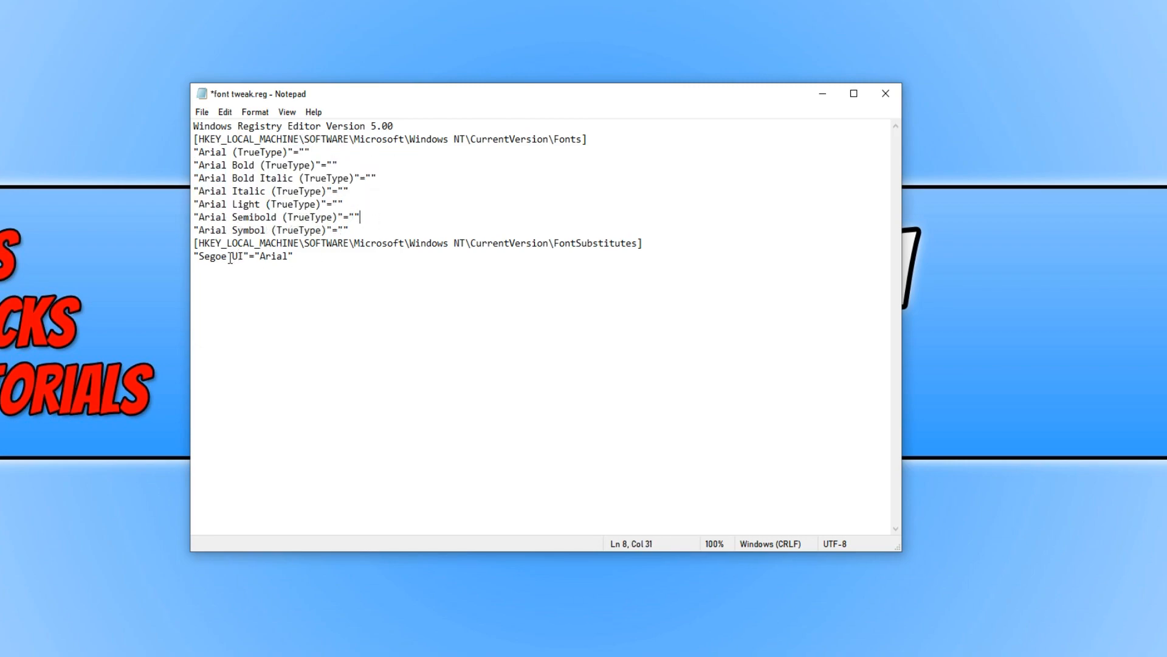
left_click(253, 256)
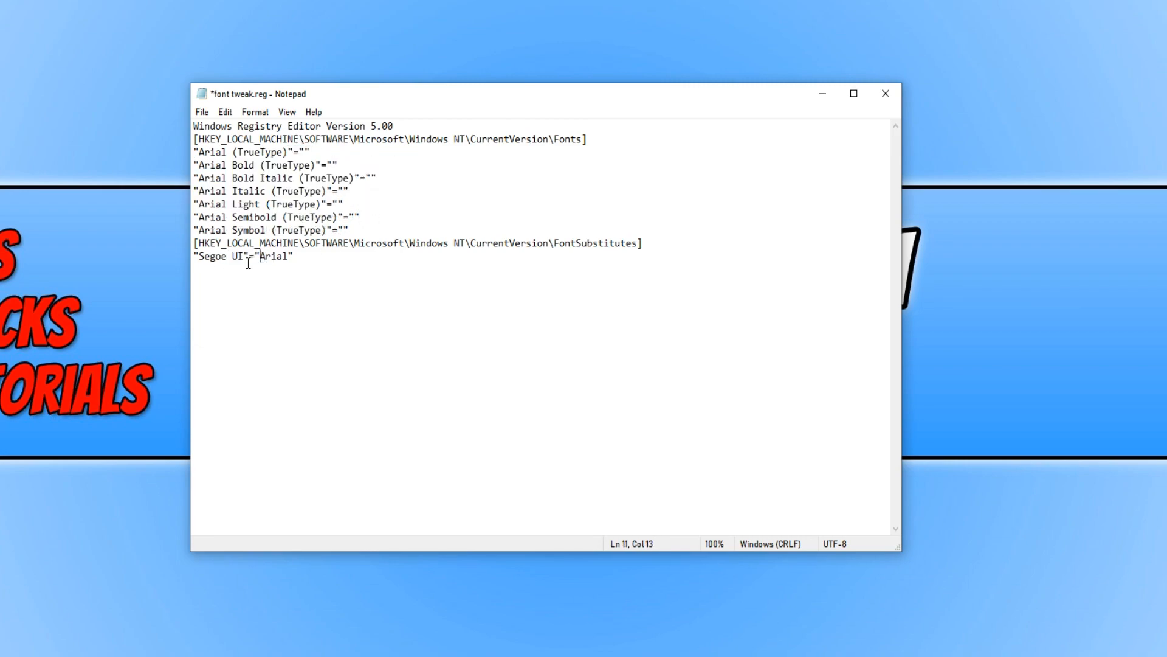
double_click(210, 256)
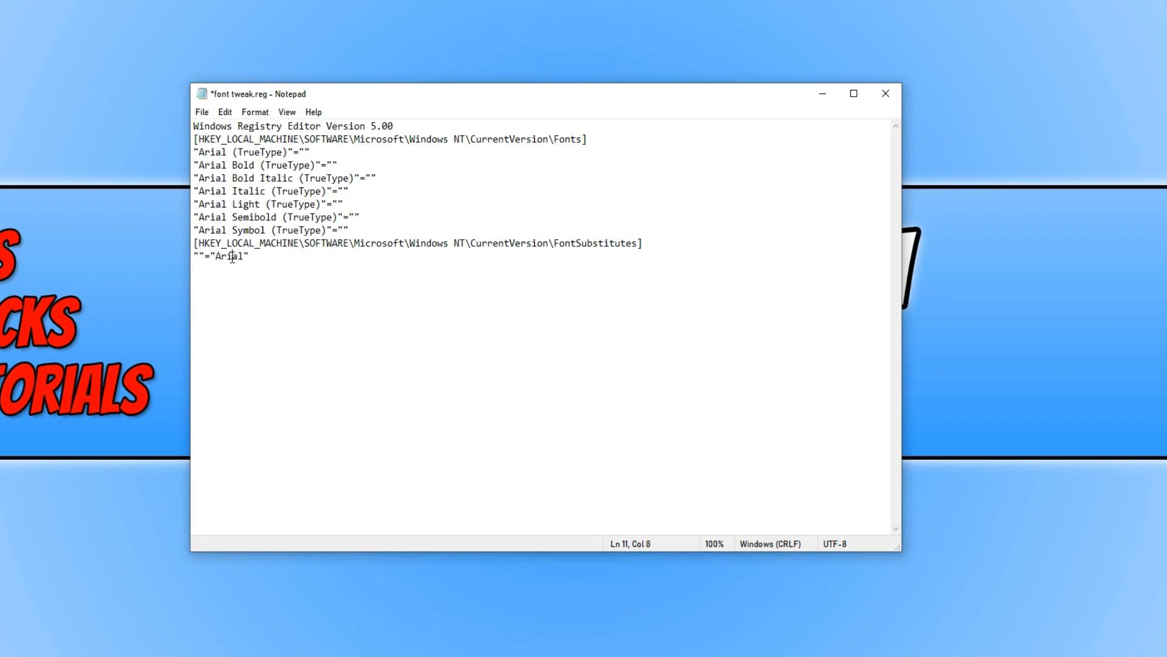
double_click(229, 257)
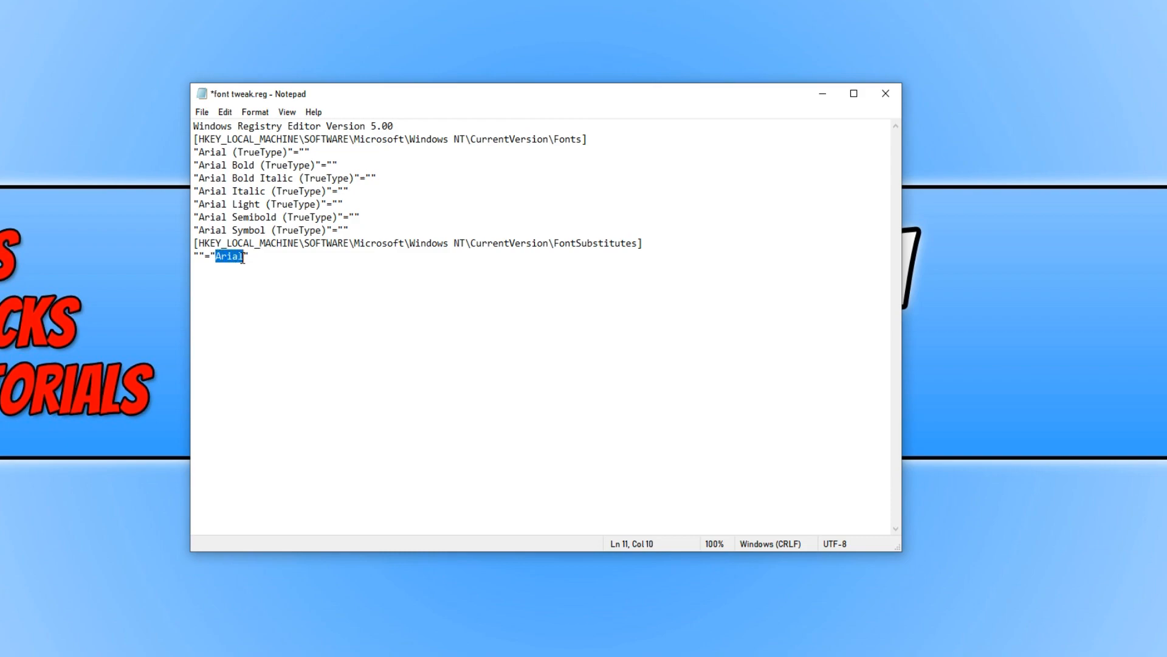
type("Segoe UI")
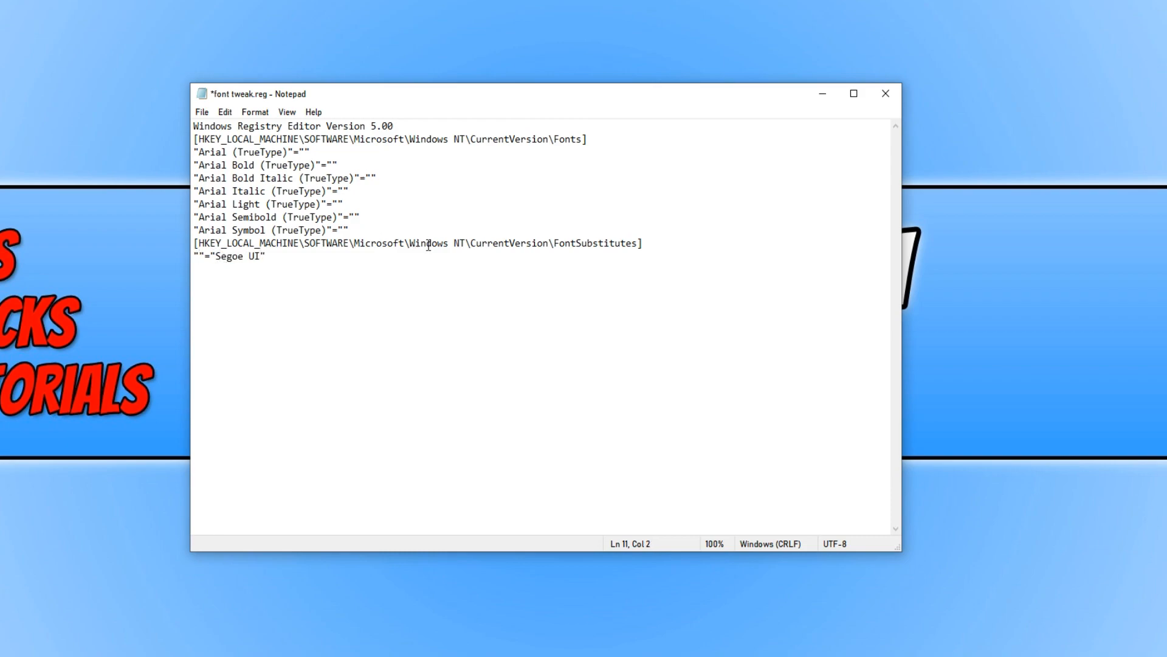
type("Arial")
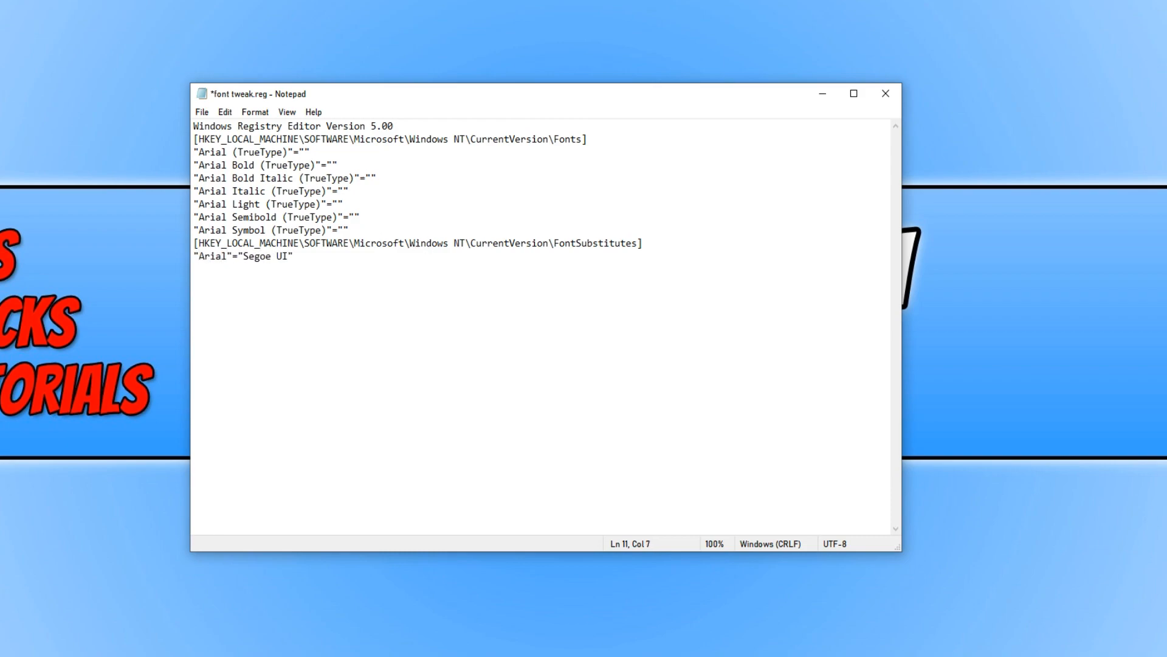
Save the reversed font tweak.reg via File > Save
left_click(201, 112)
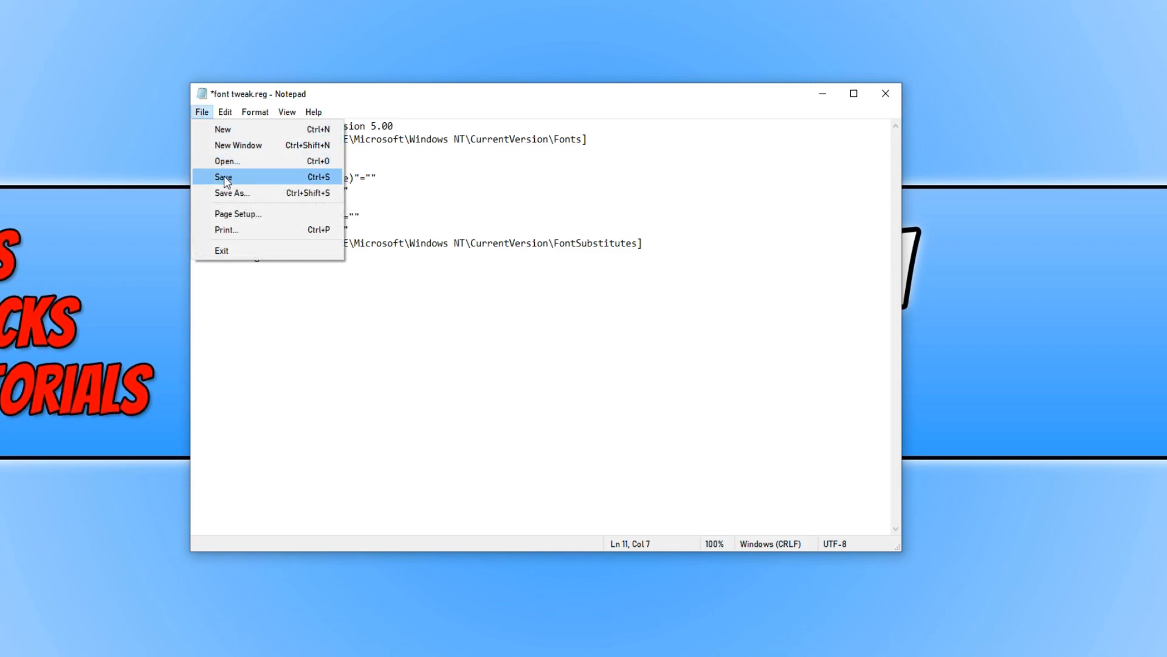
left_click(223, 176)
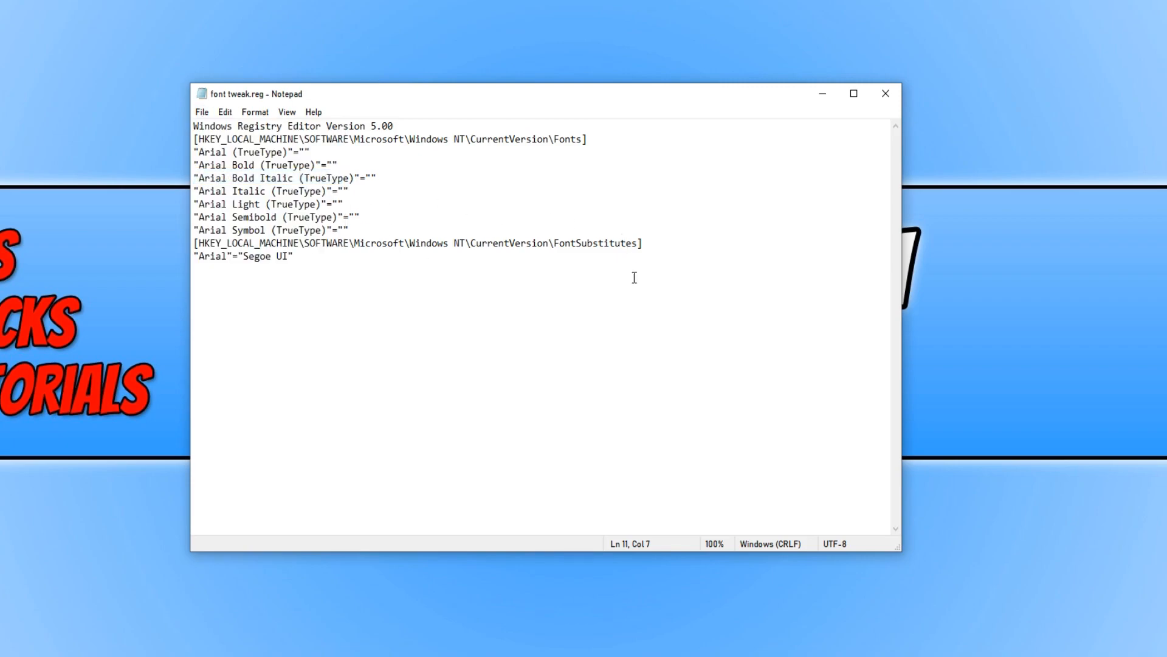